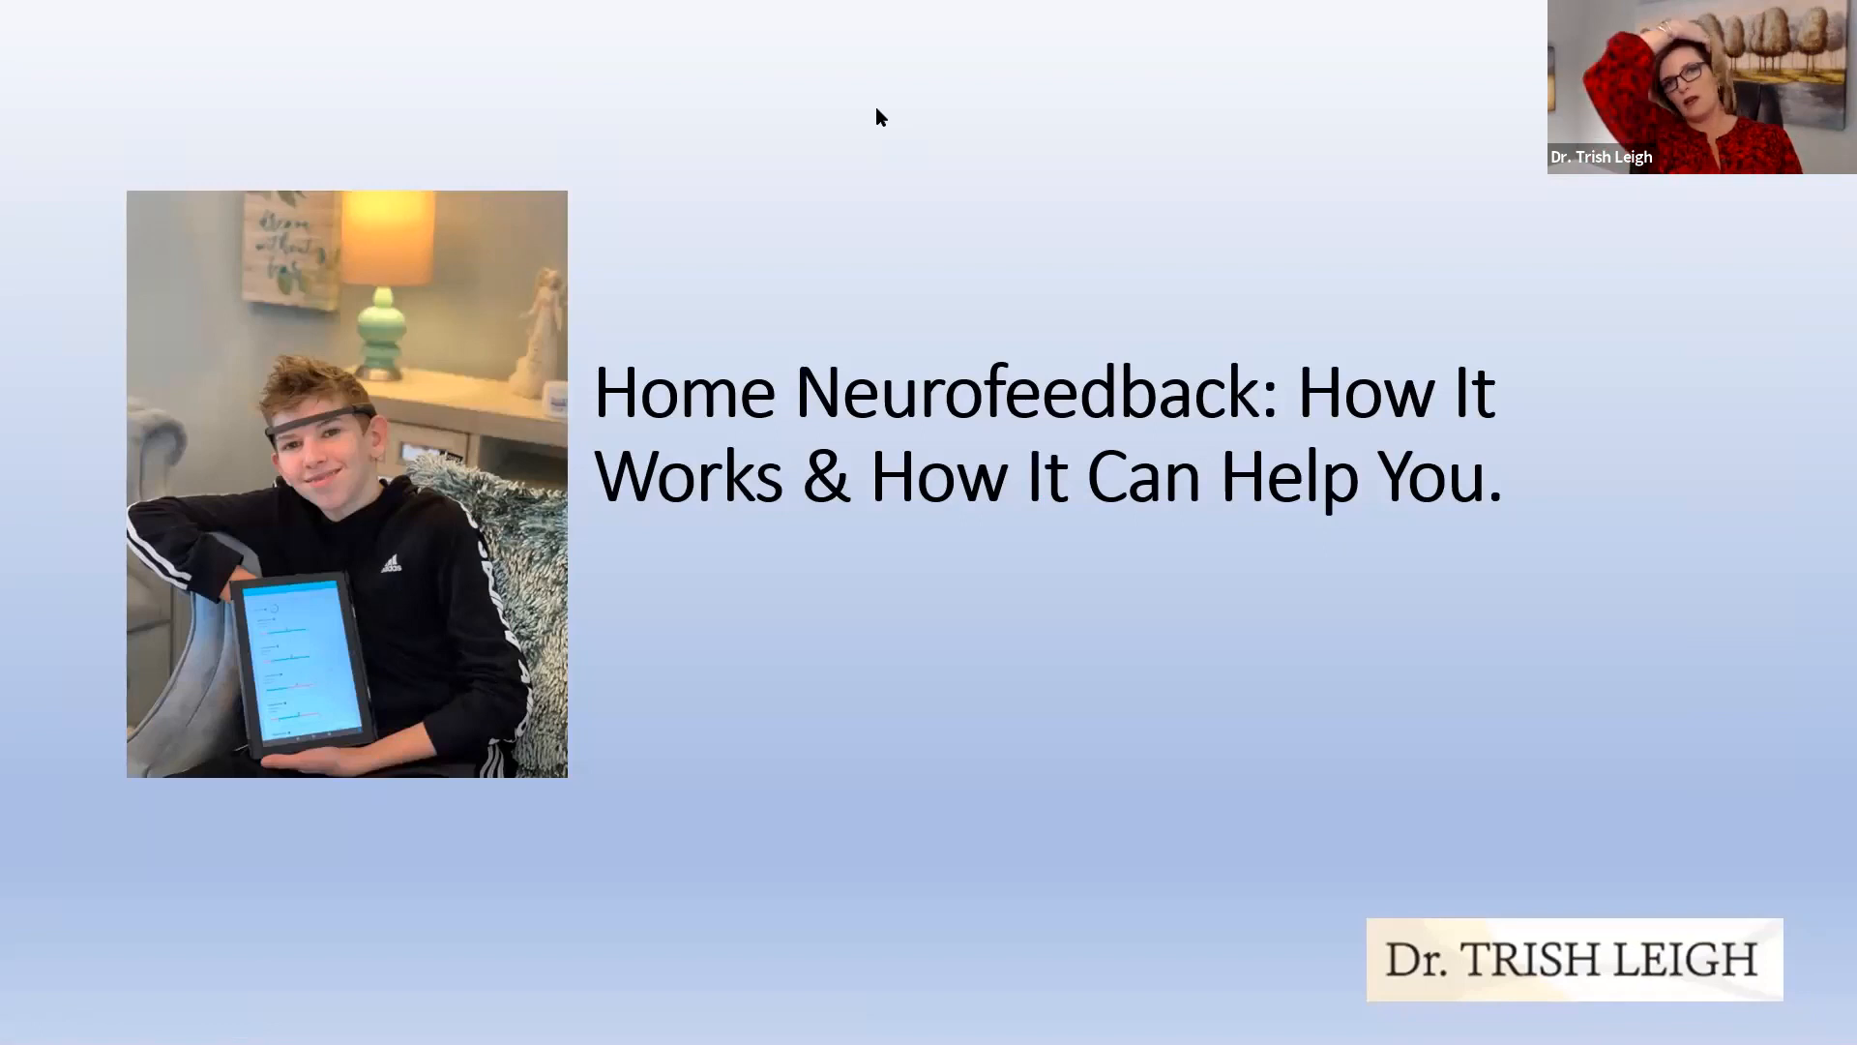
mouse_move(952, 801)
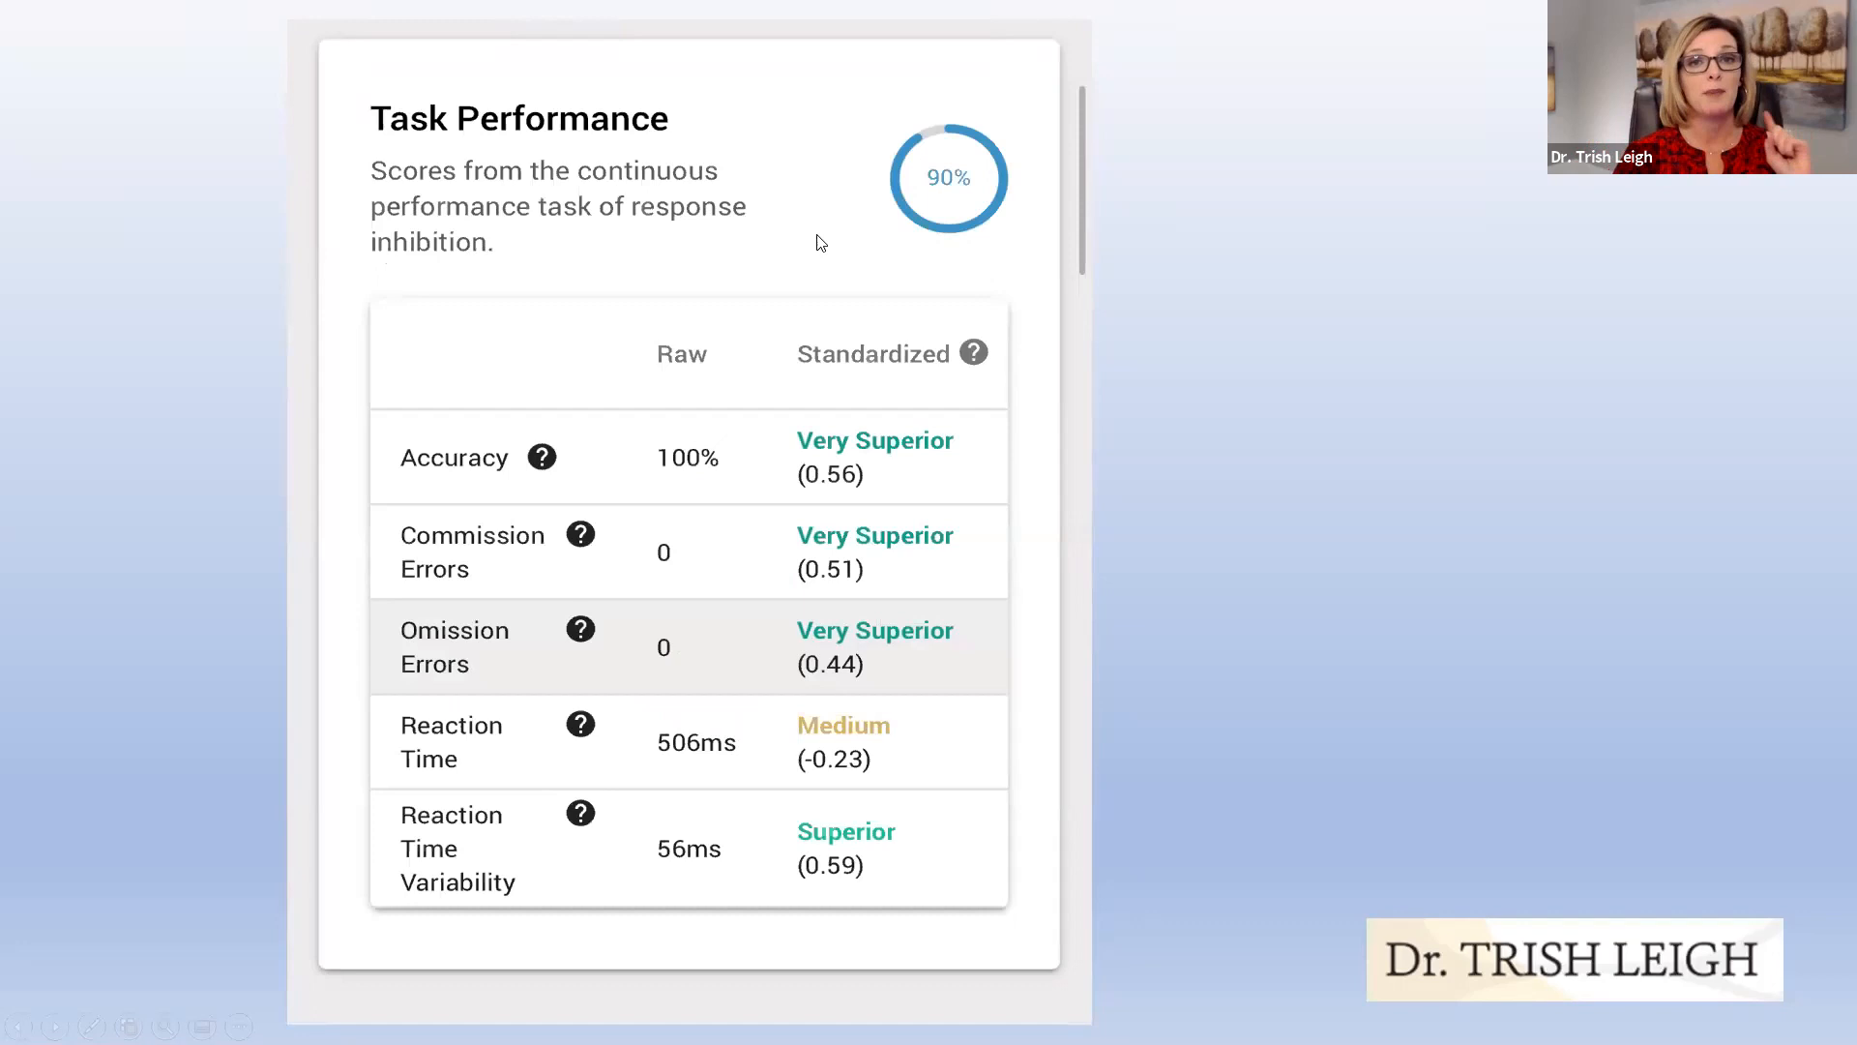
mouse_move(836, 393)
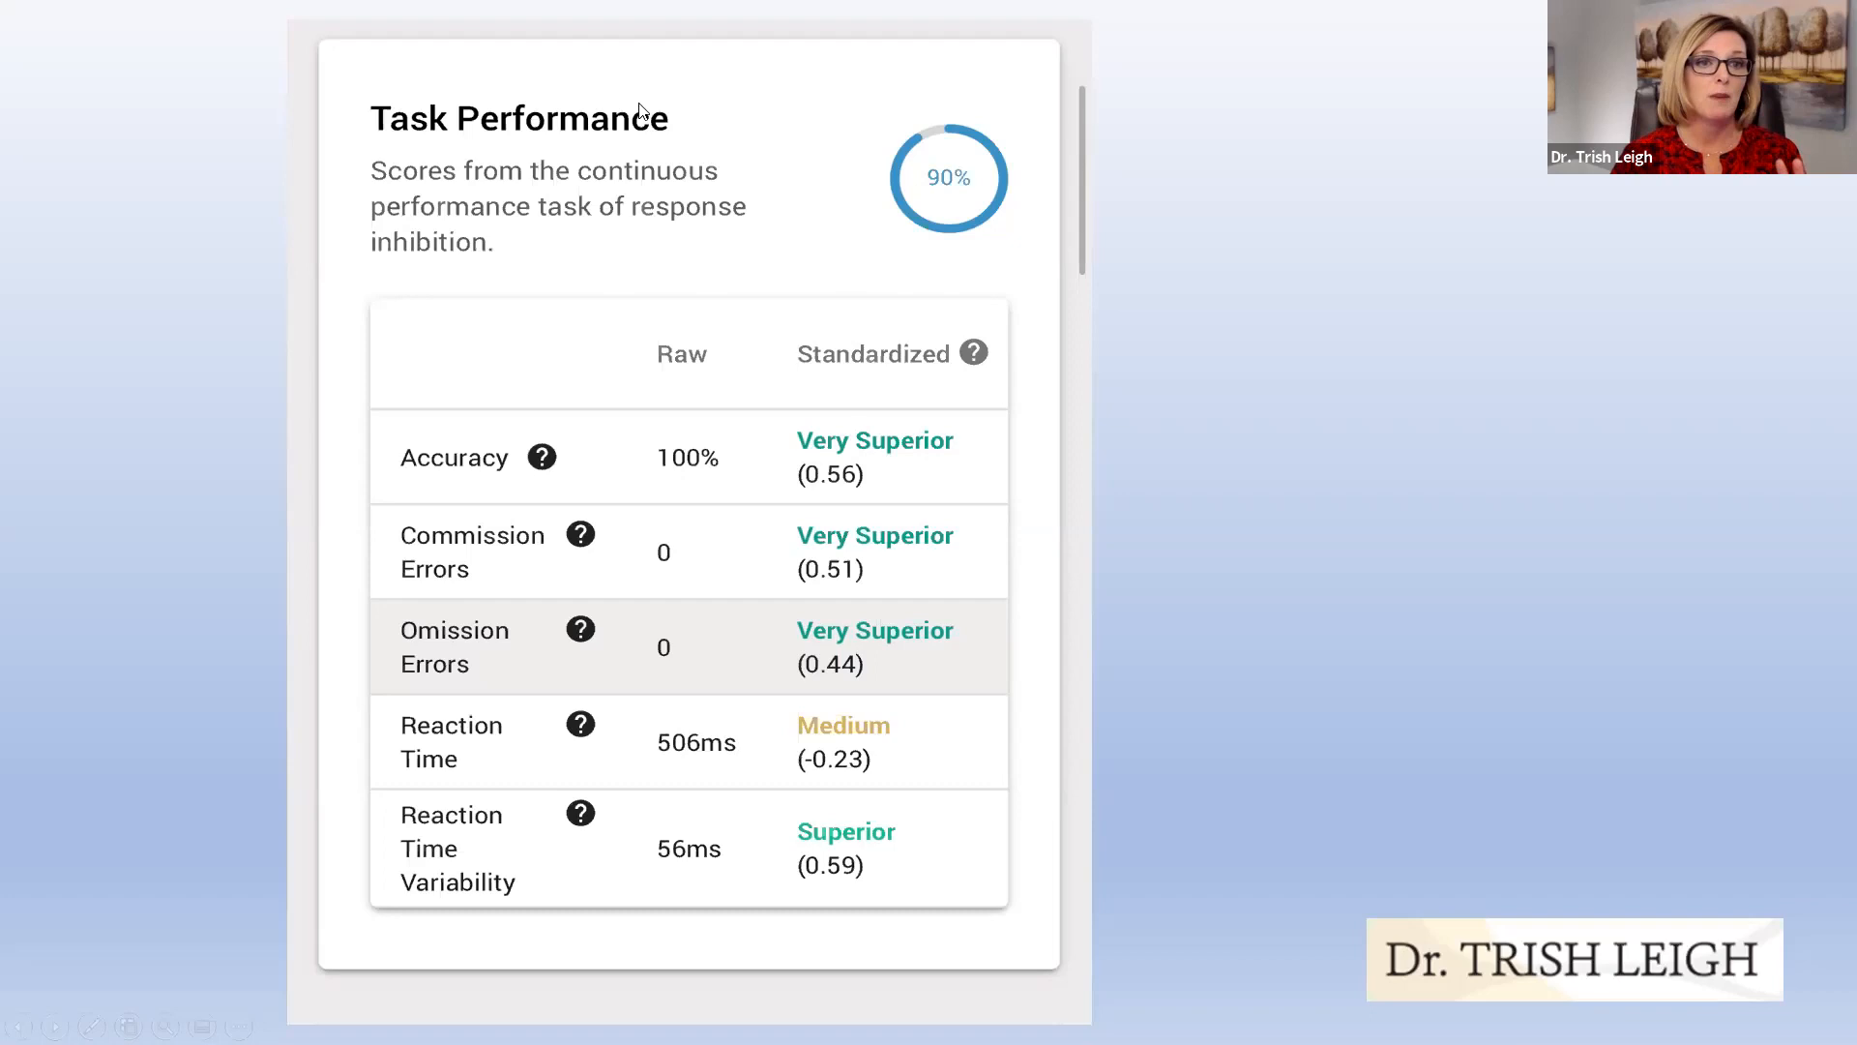
mouse_move(514, 700)
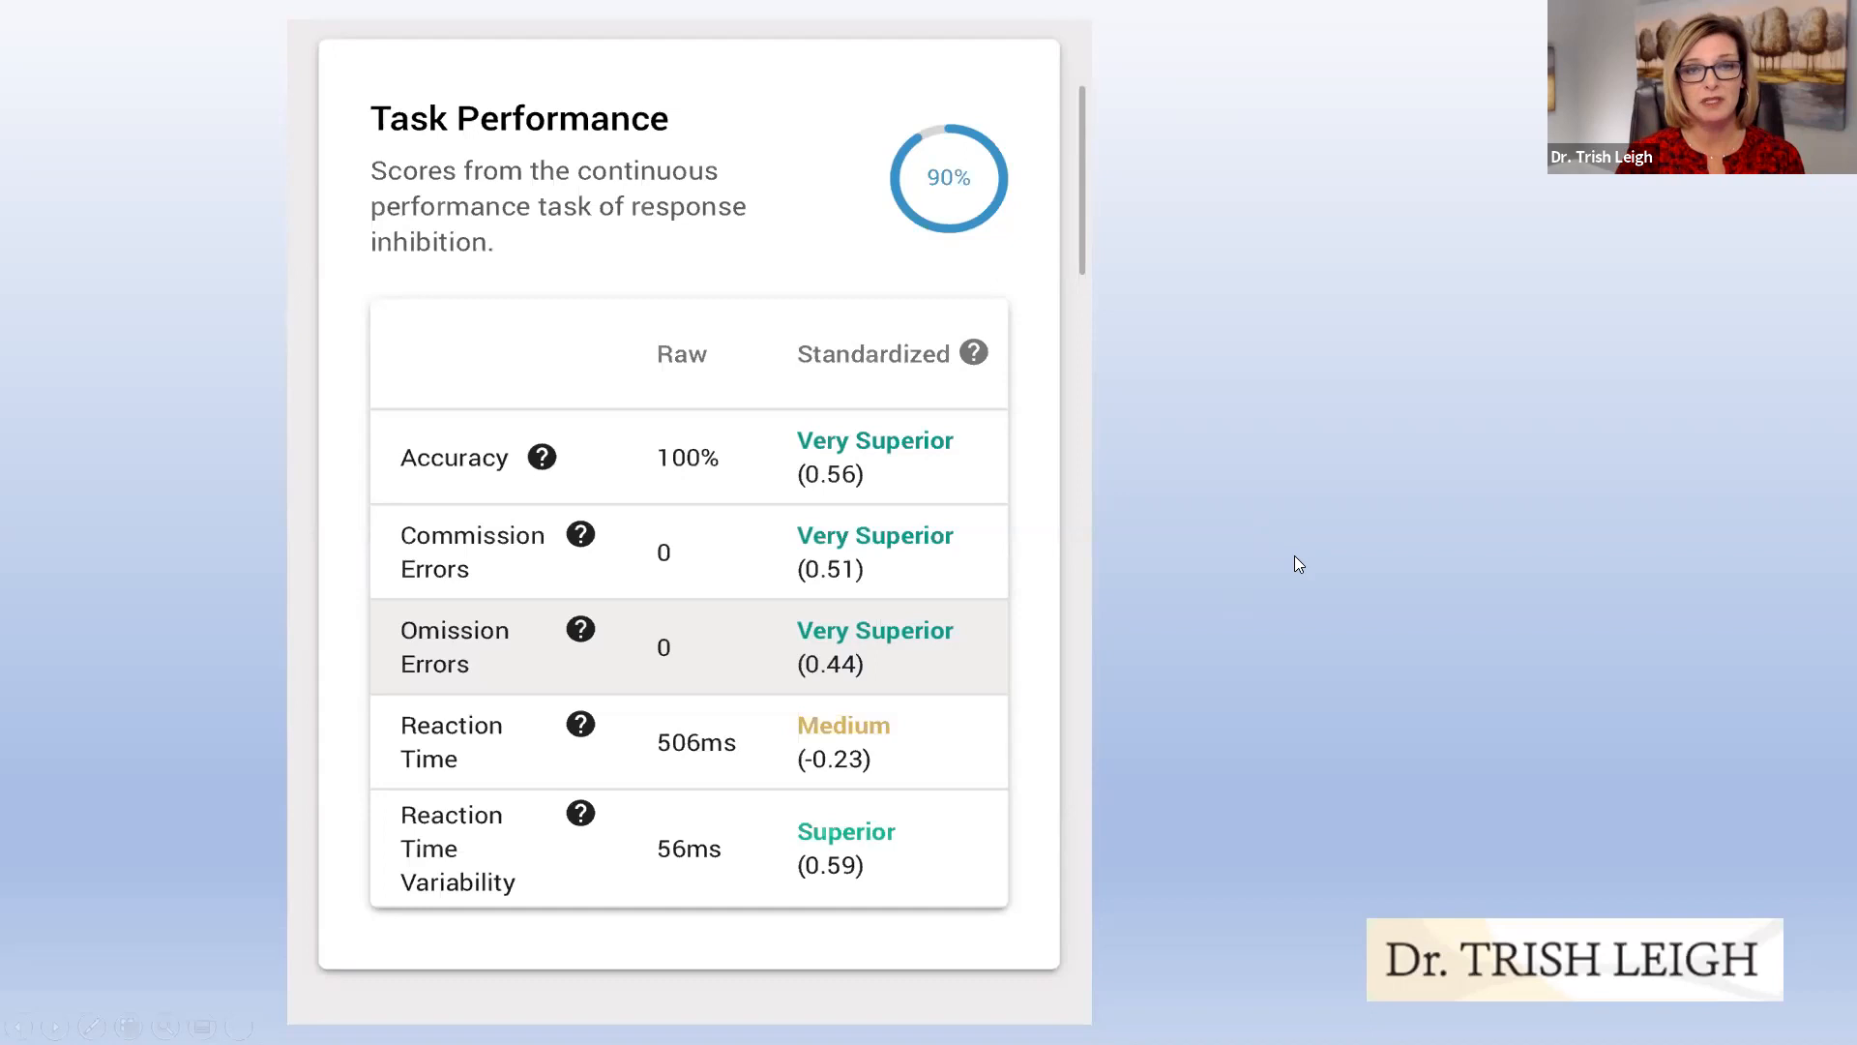
mouse_move(1168, 656)
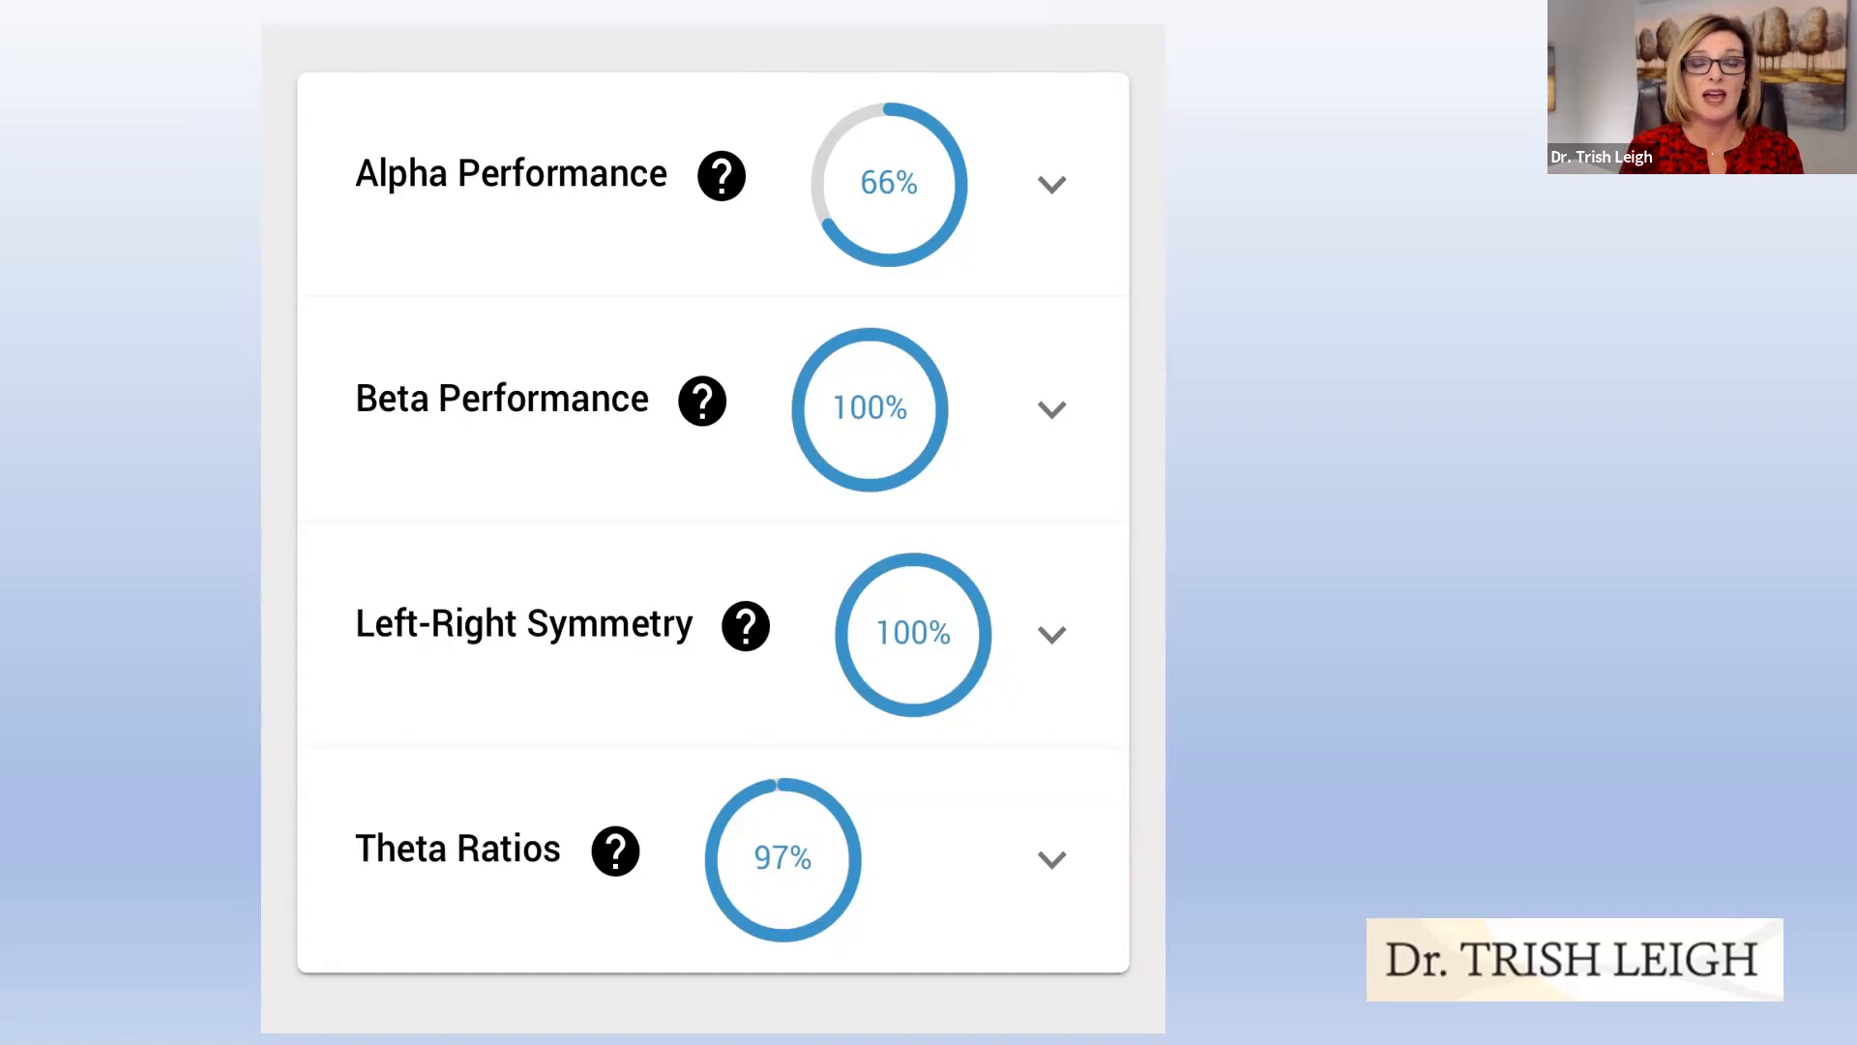
- Advance the slideshow to the Theta/Beta Ratio slide (Cz eyes-open 3.18 vs. 2.2 limit)
click(1048, 183)
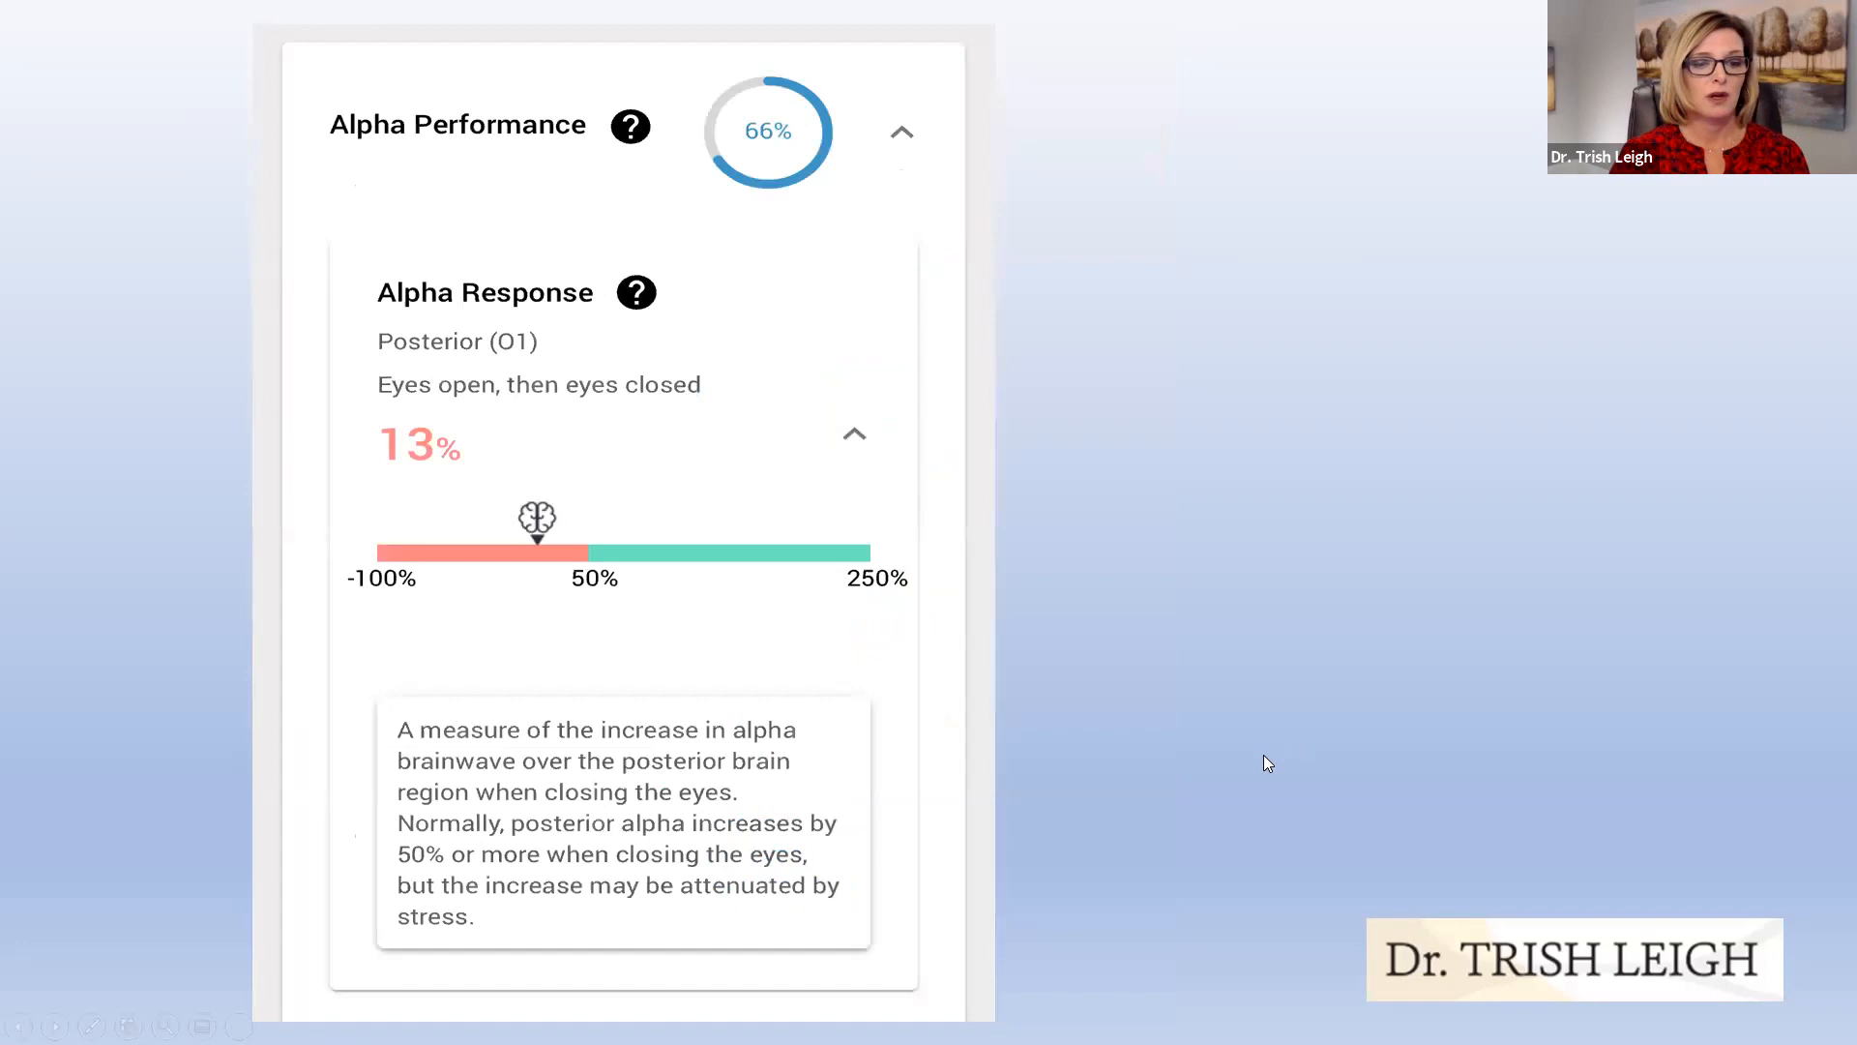
mouse_move(1171, 832)
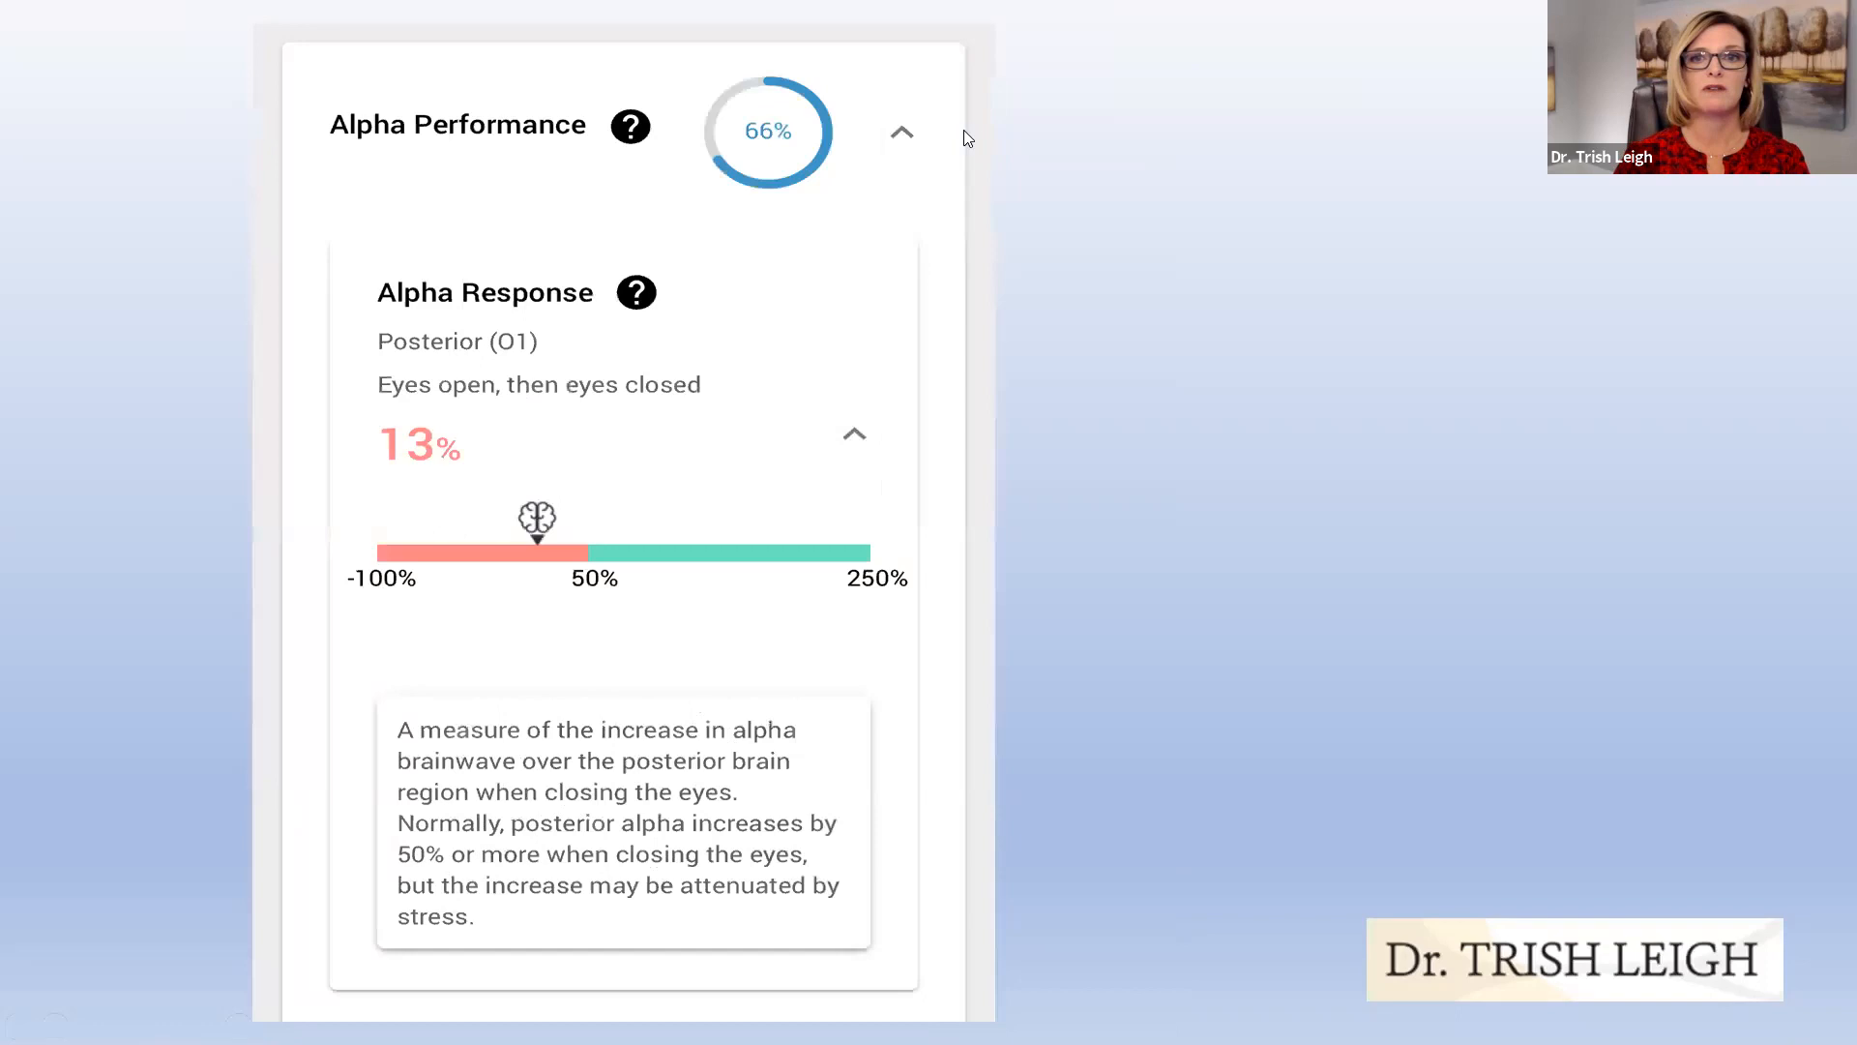
mouse_move(1022, 298)
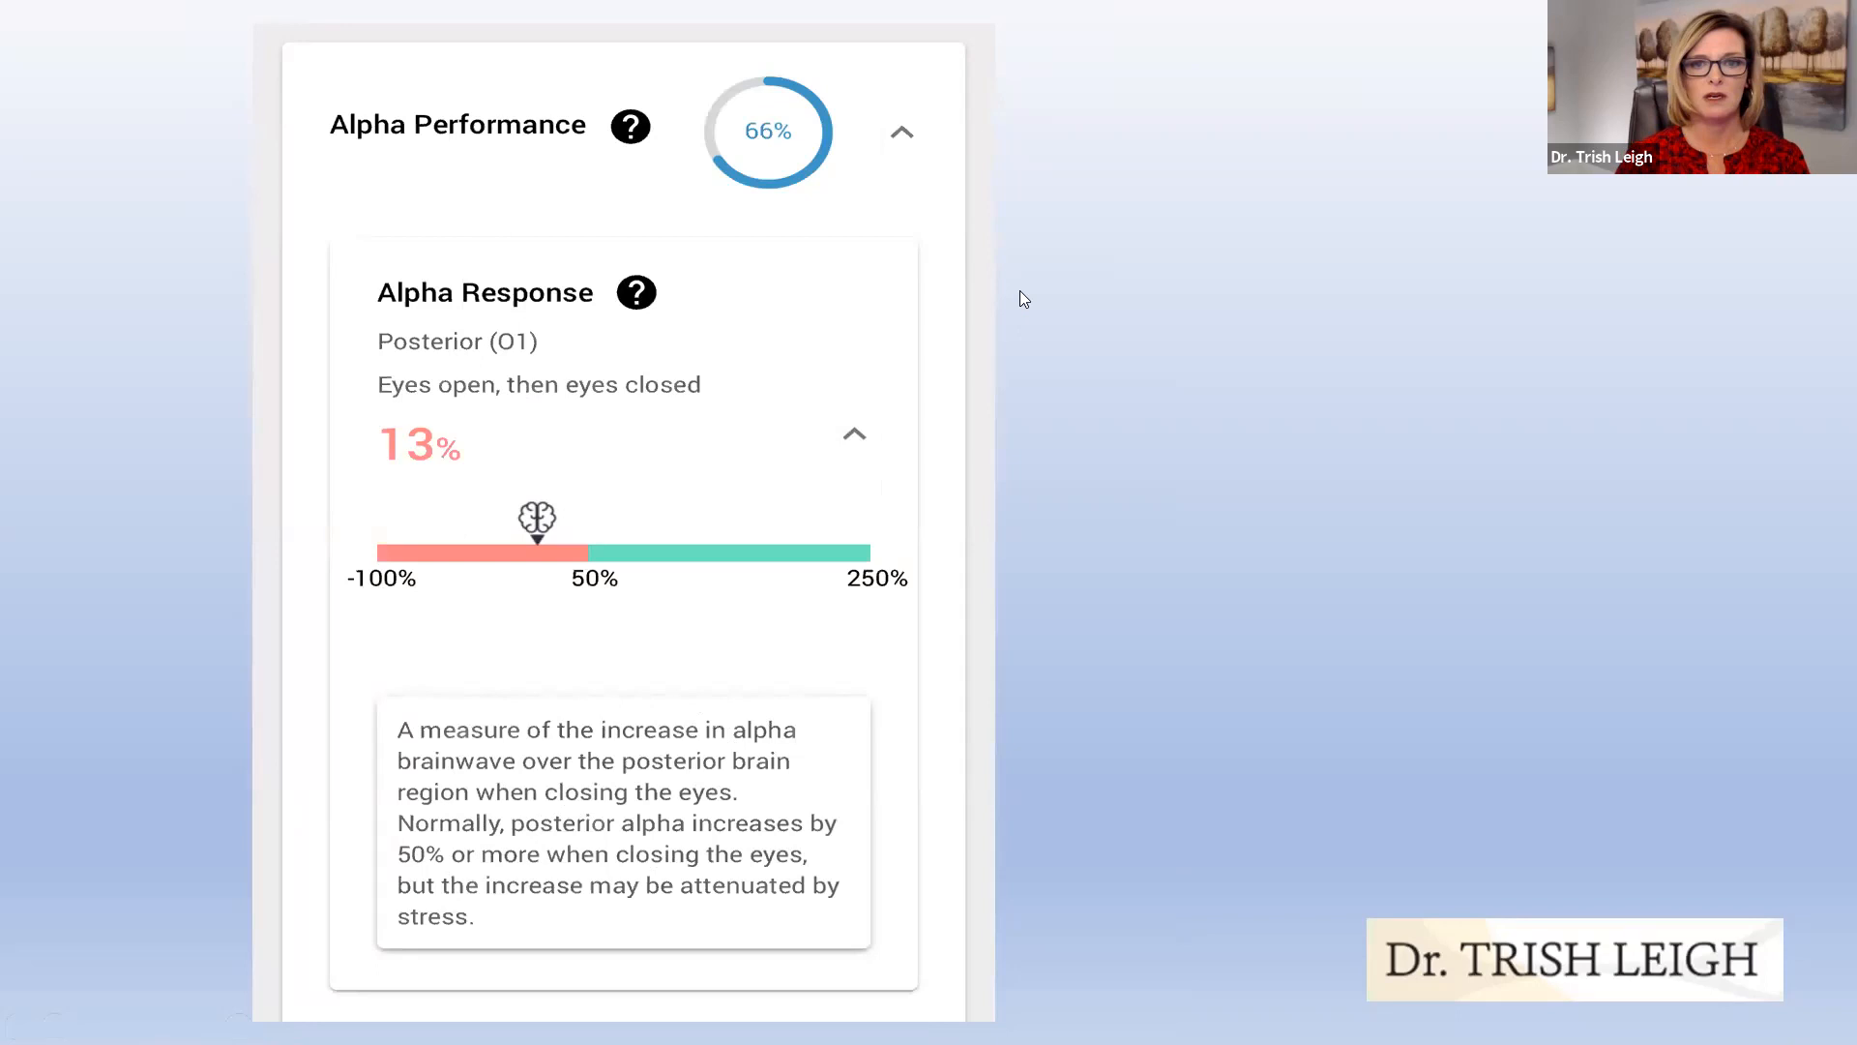
mouse_move(1193, 429)
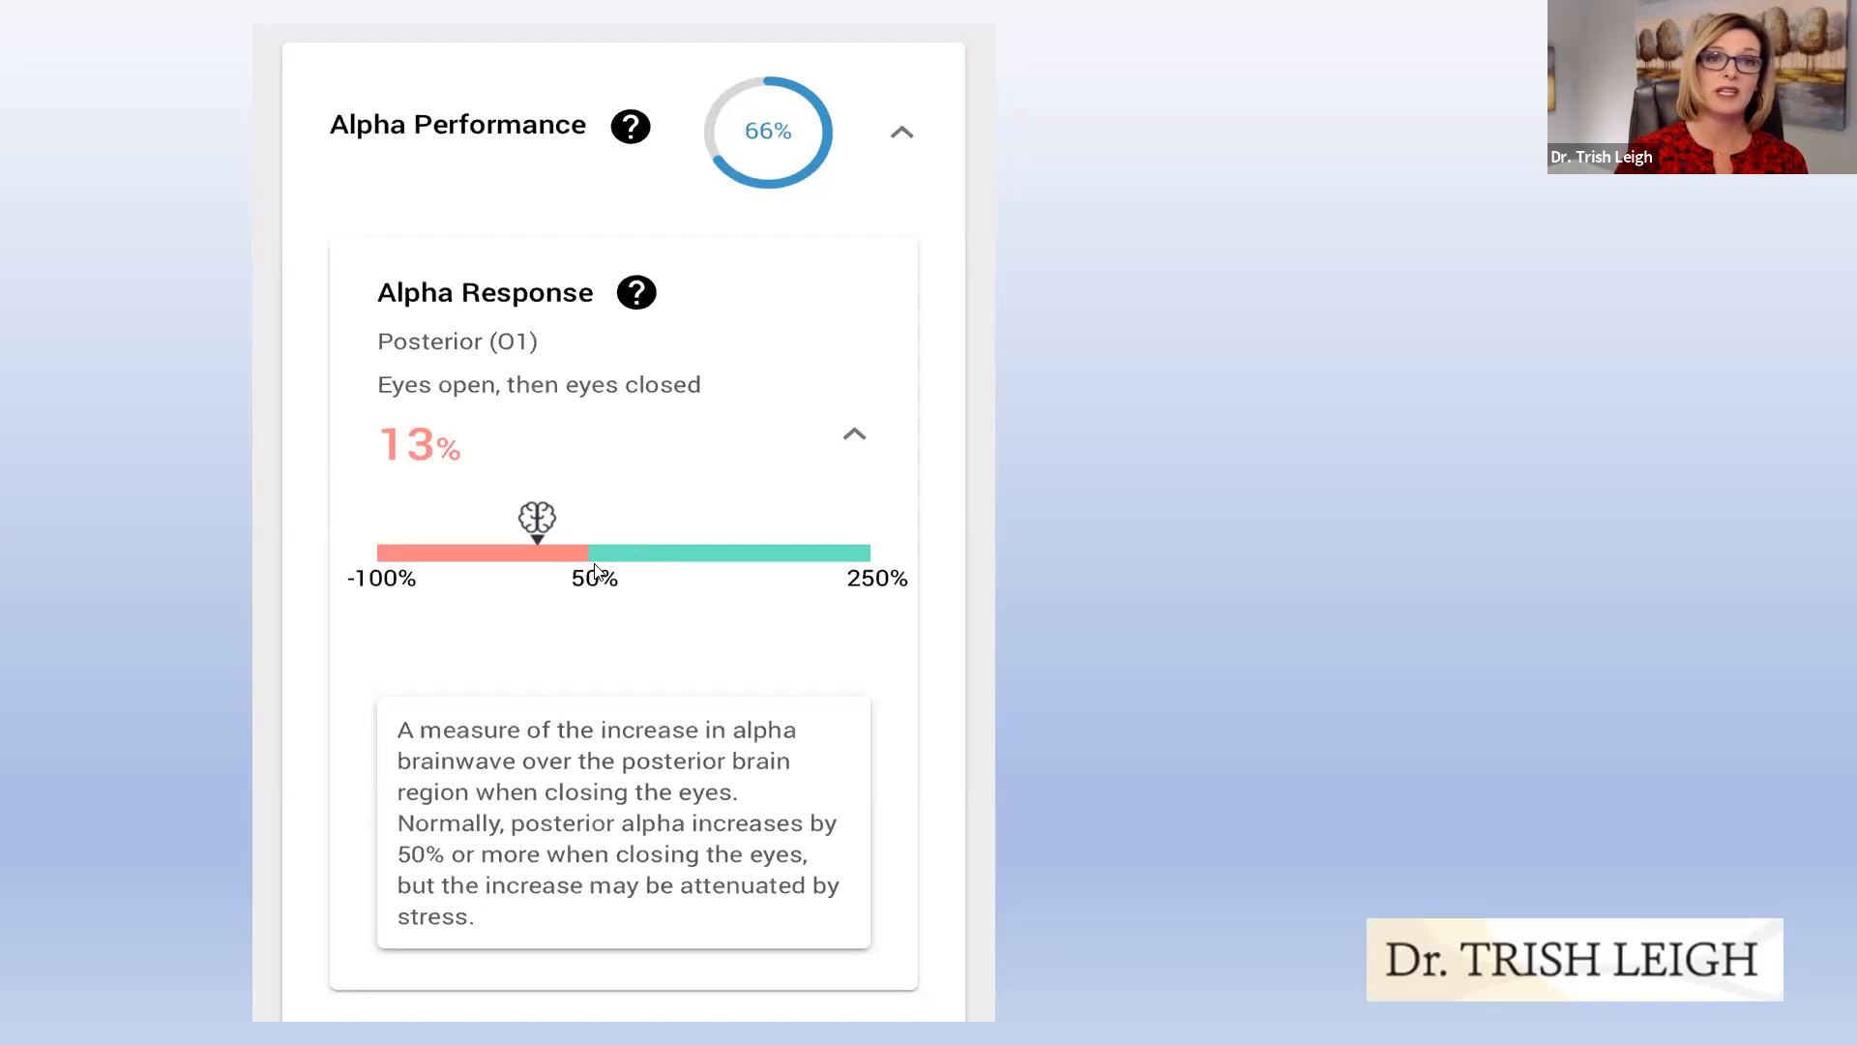
mouse_move(894, 596)
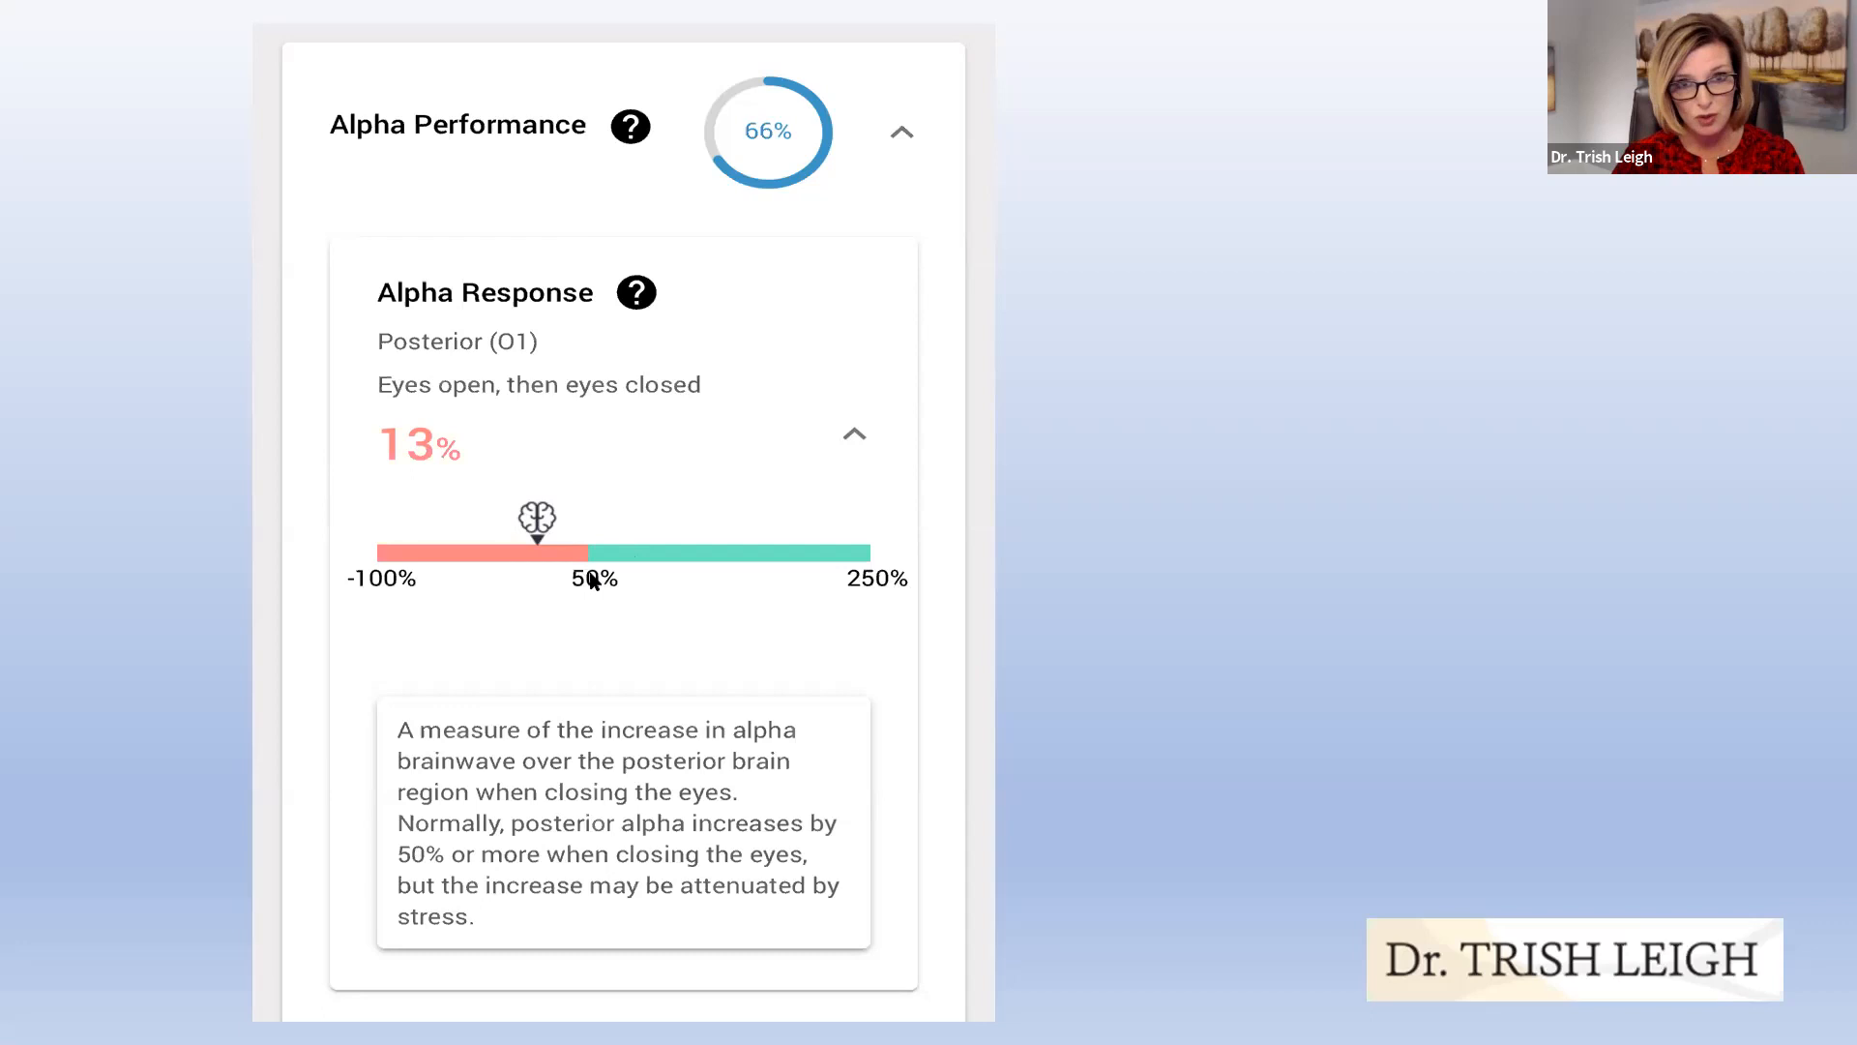
mouse_move(710, 648)
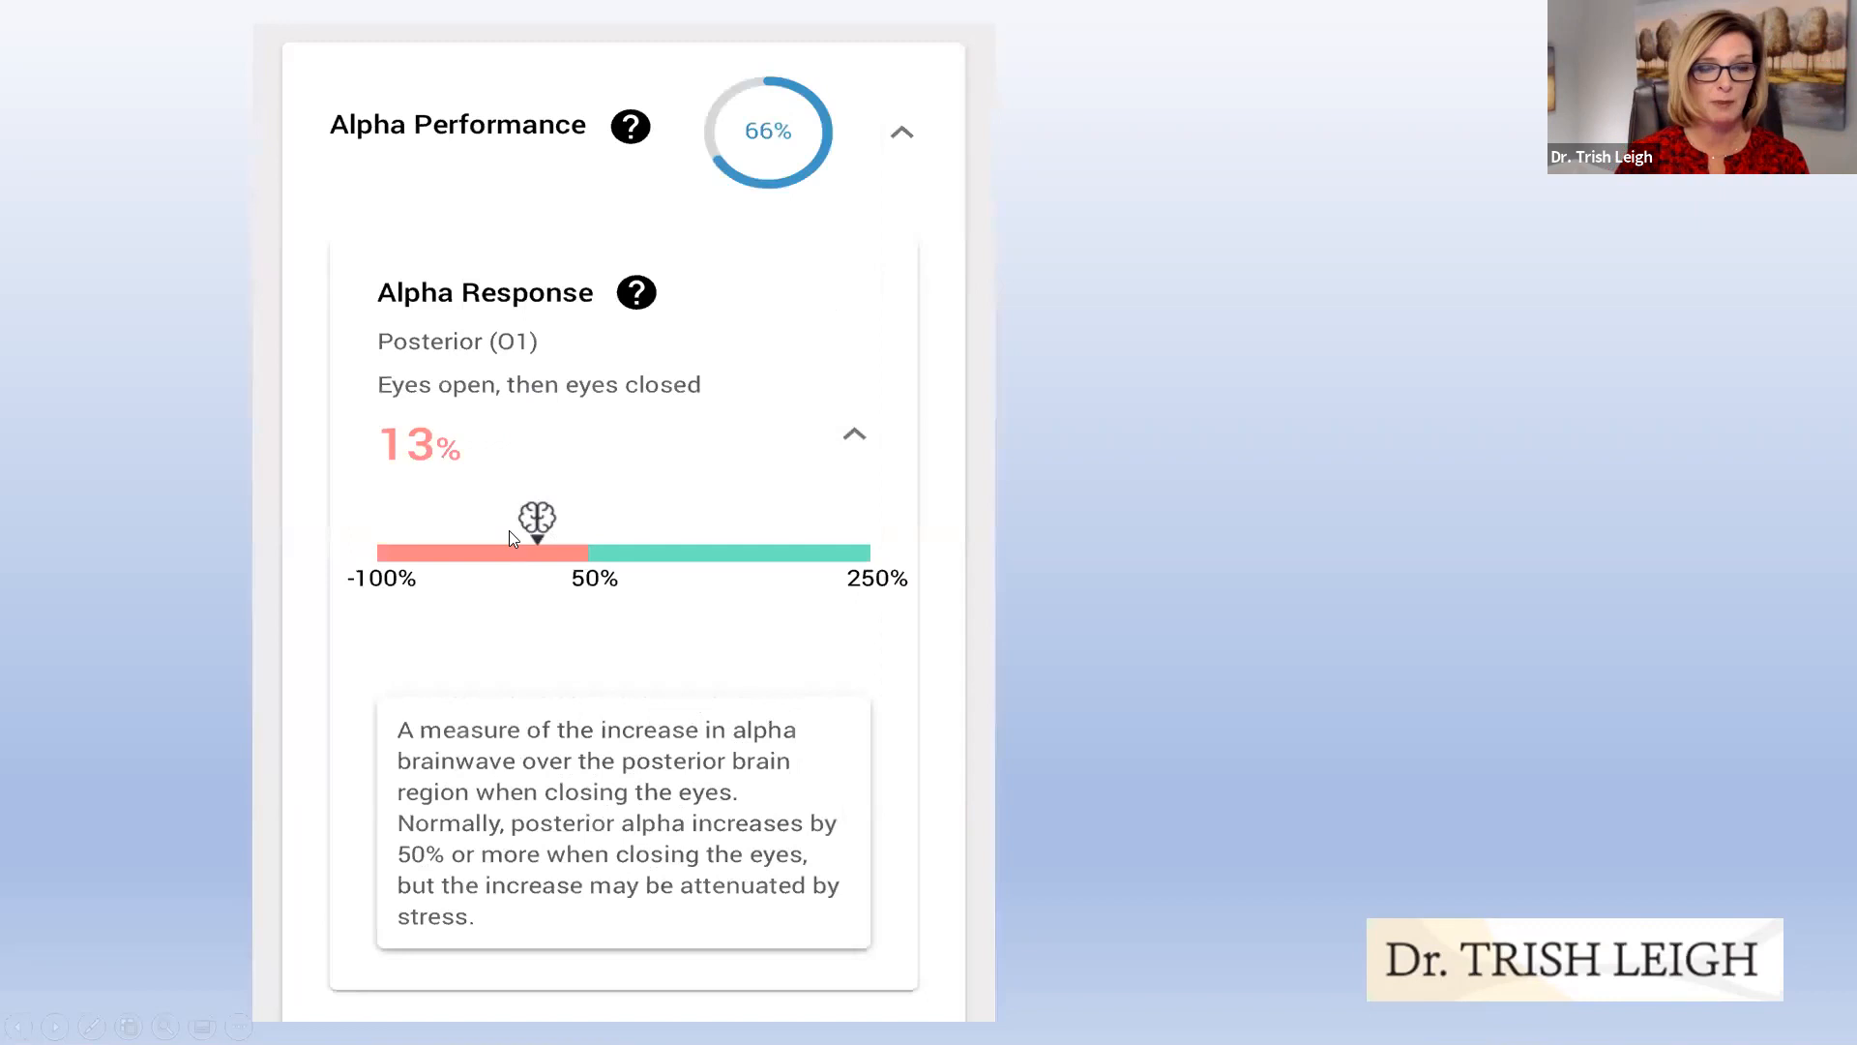
mouse_move(514, 573)
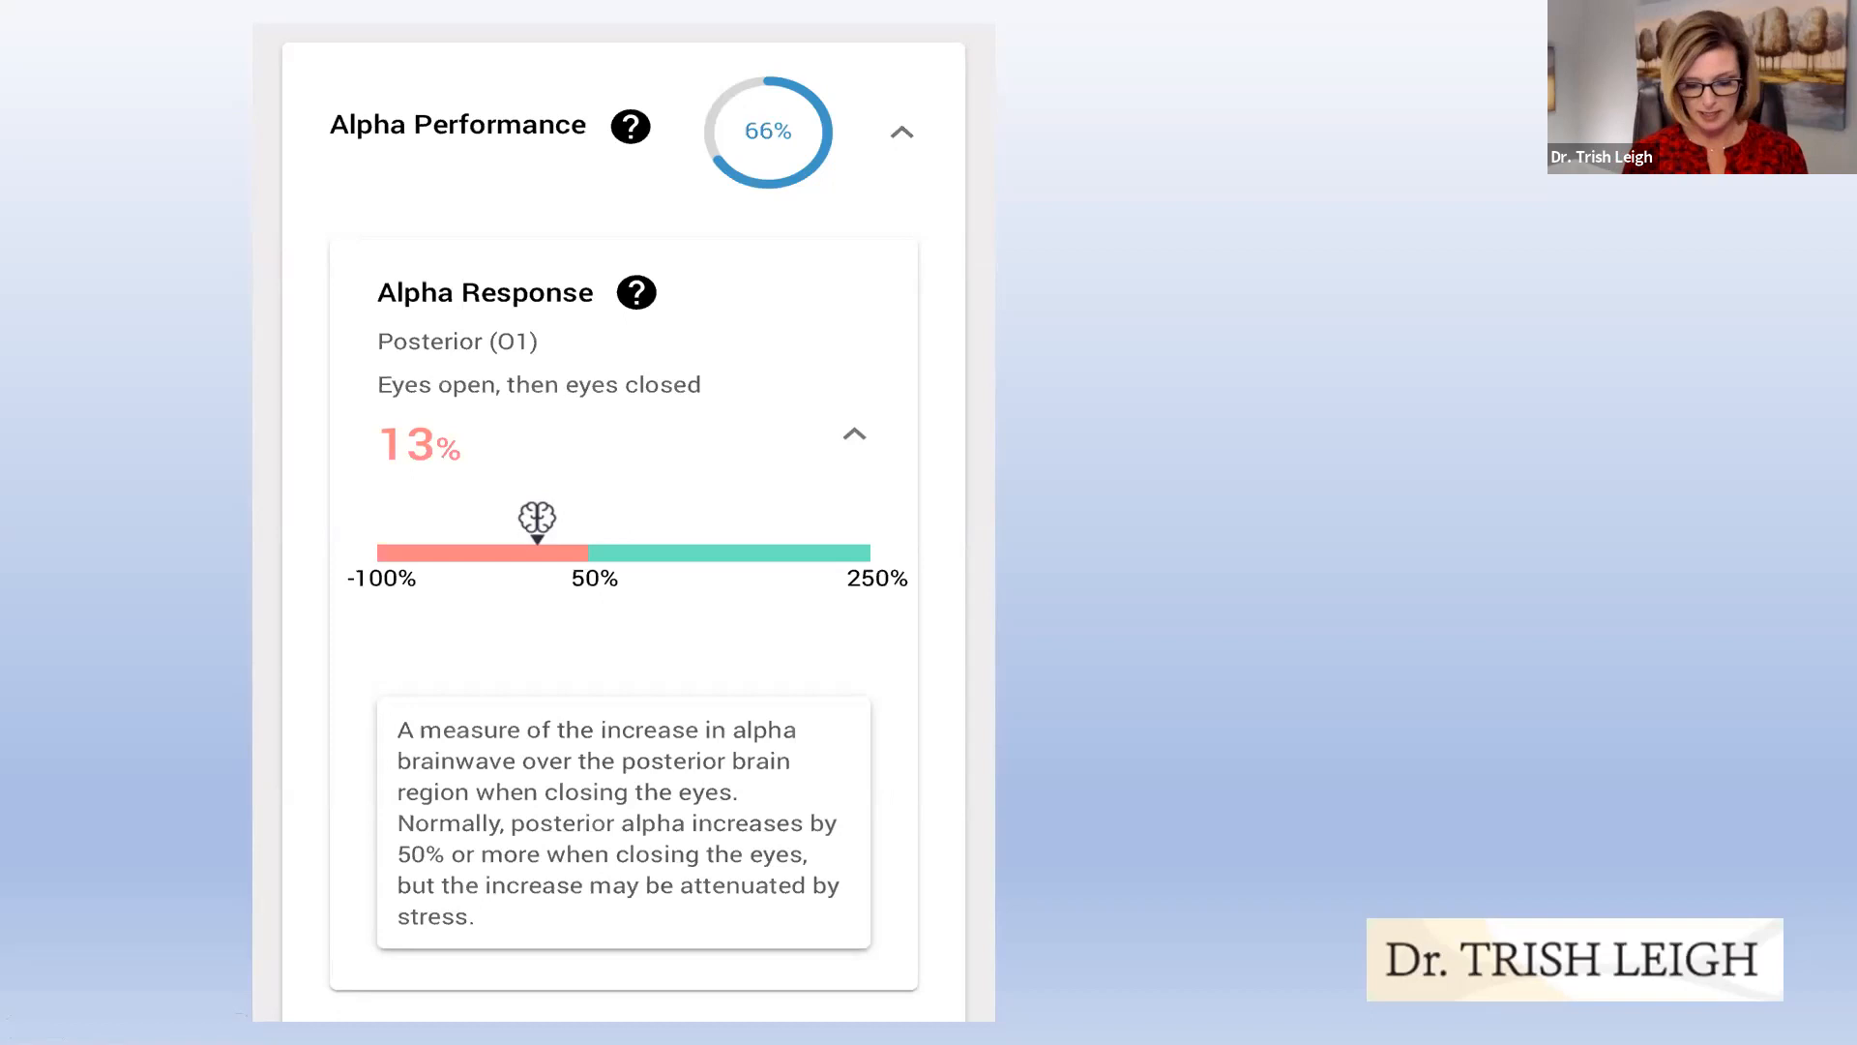
scroll(down, 3)
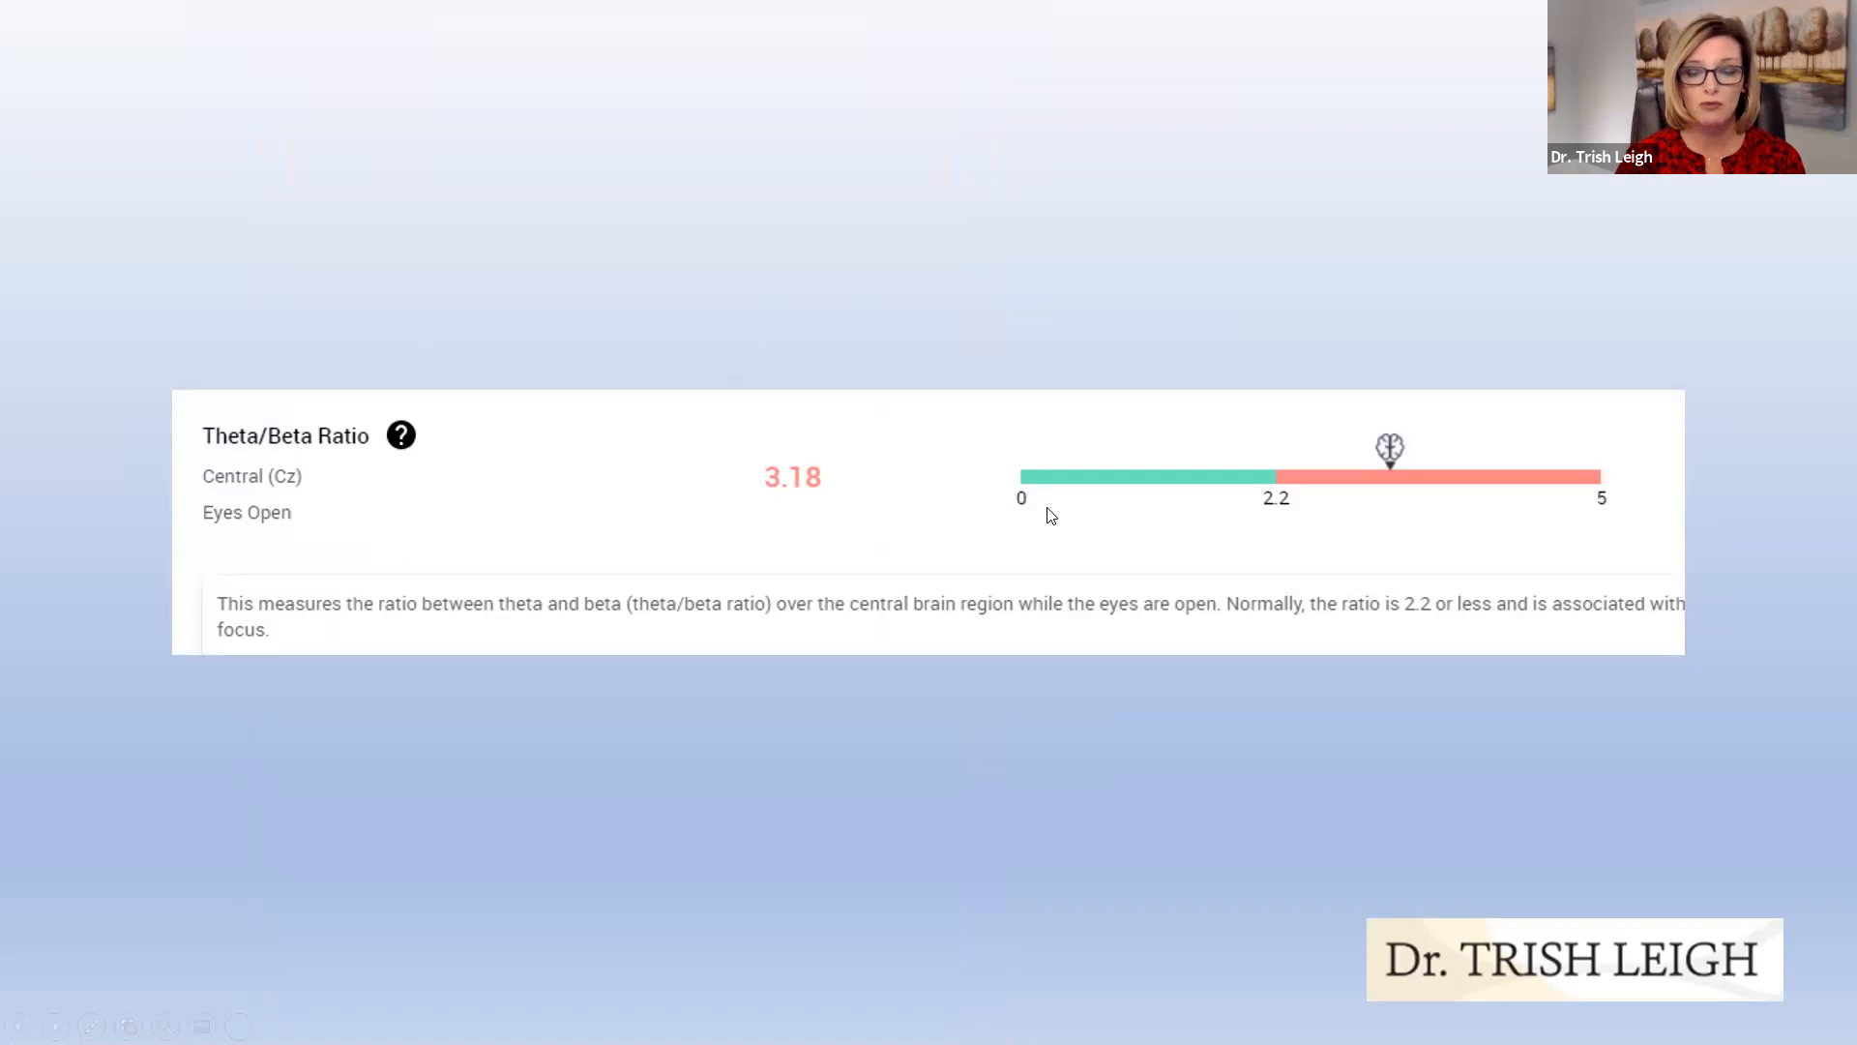
mouse_move(1422, 499)
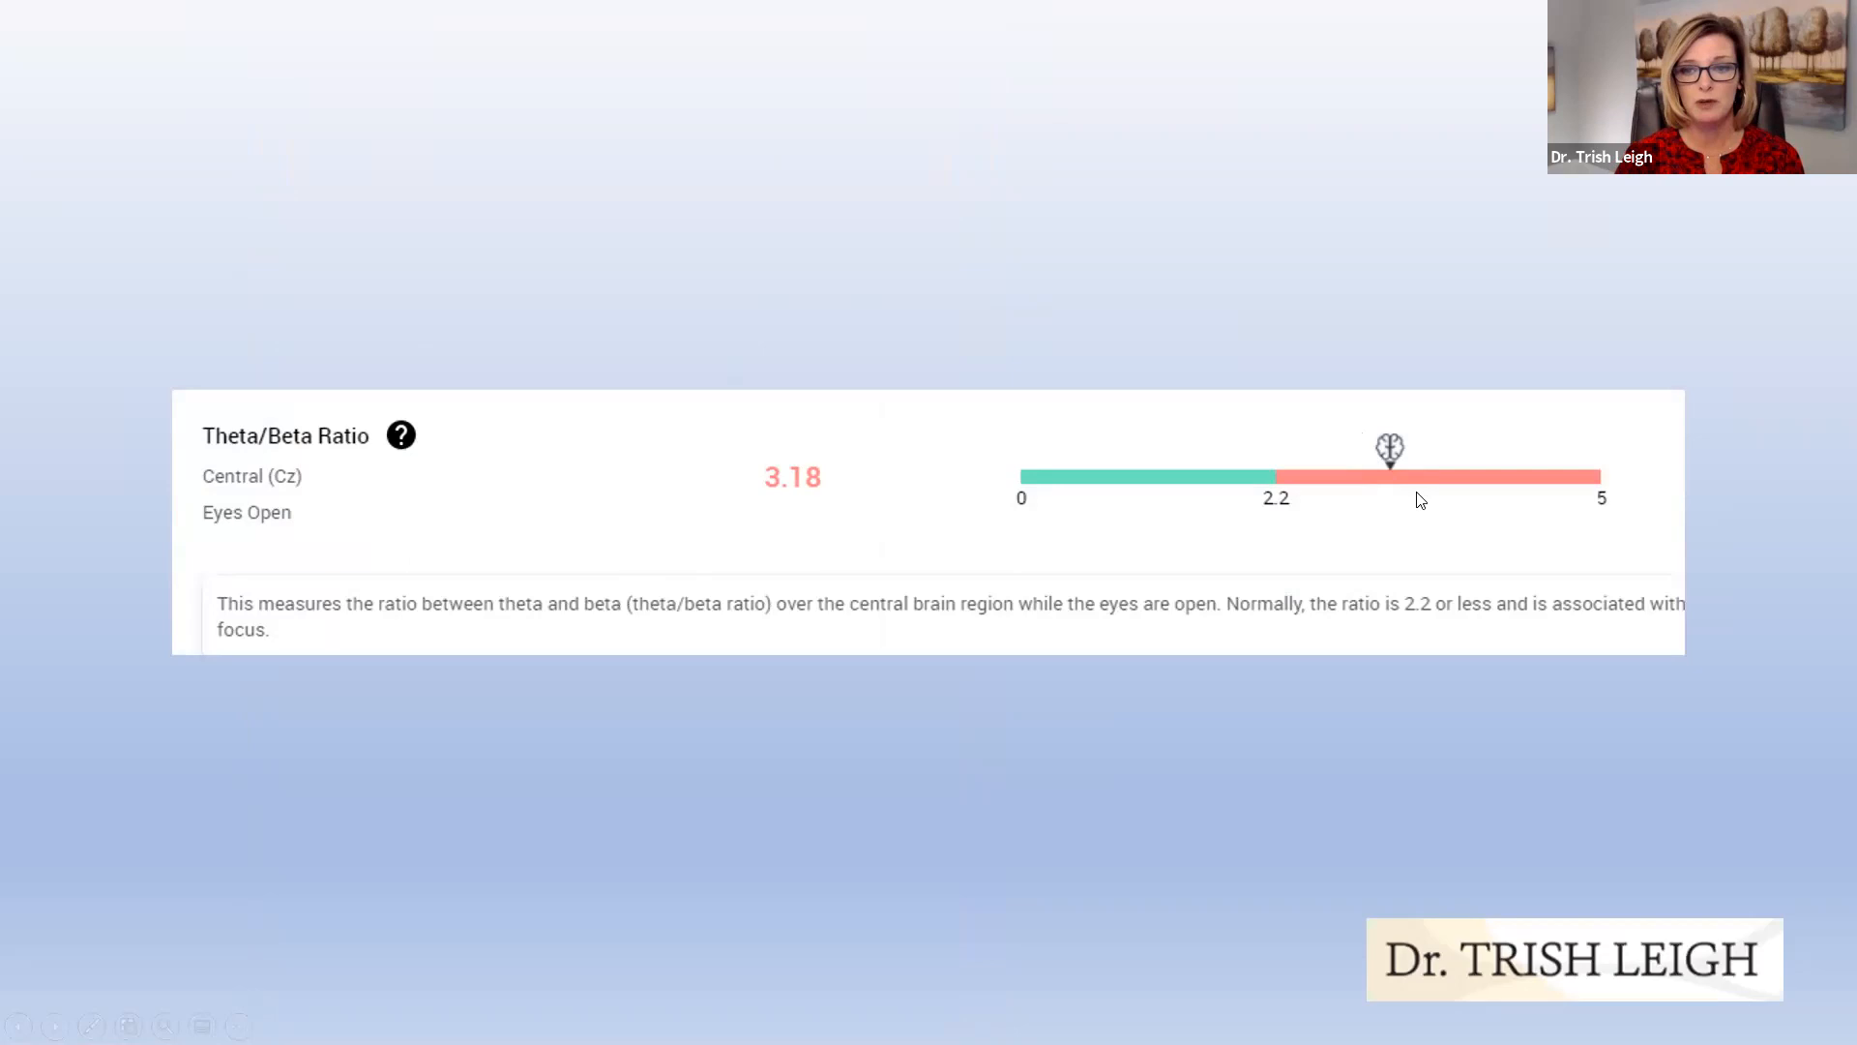
mouse_move(1095, 536)
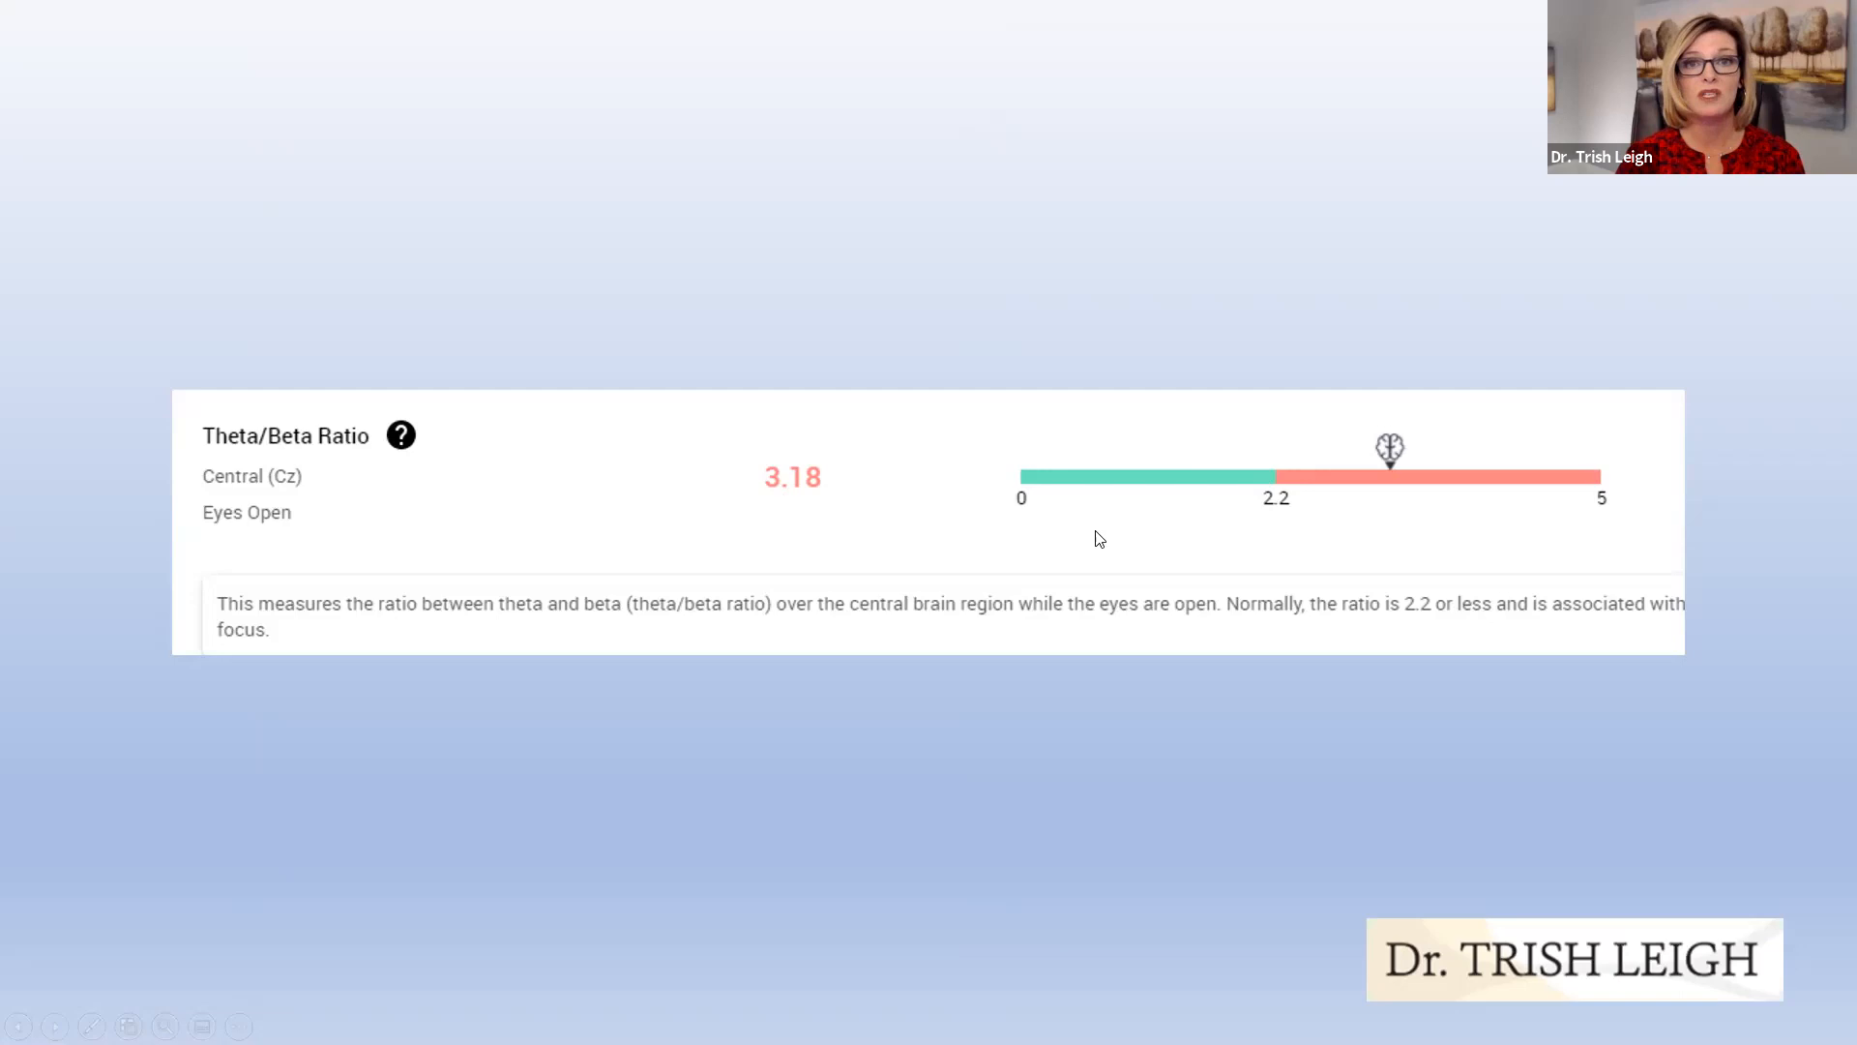
mouse_move(1298, 557)
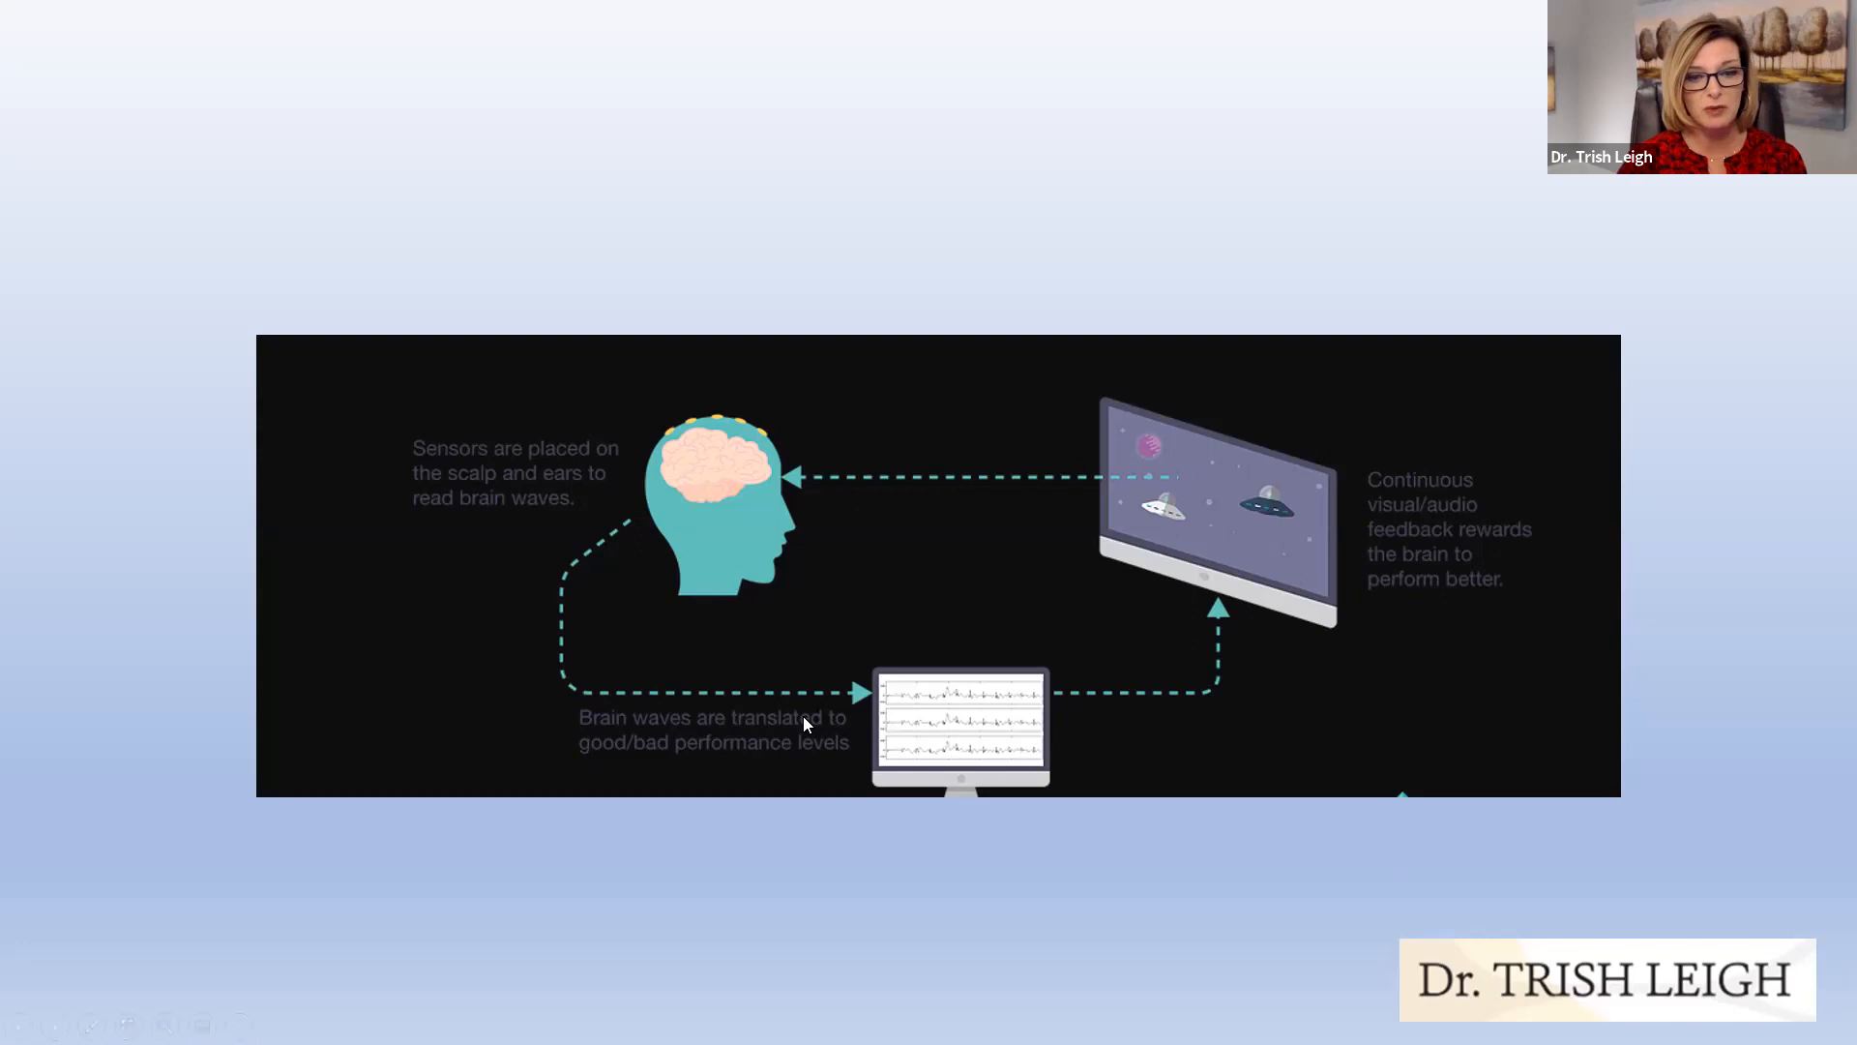
mouse_move(966, 629)
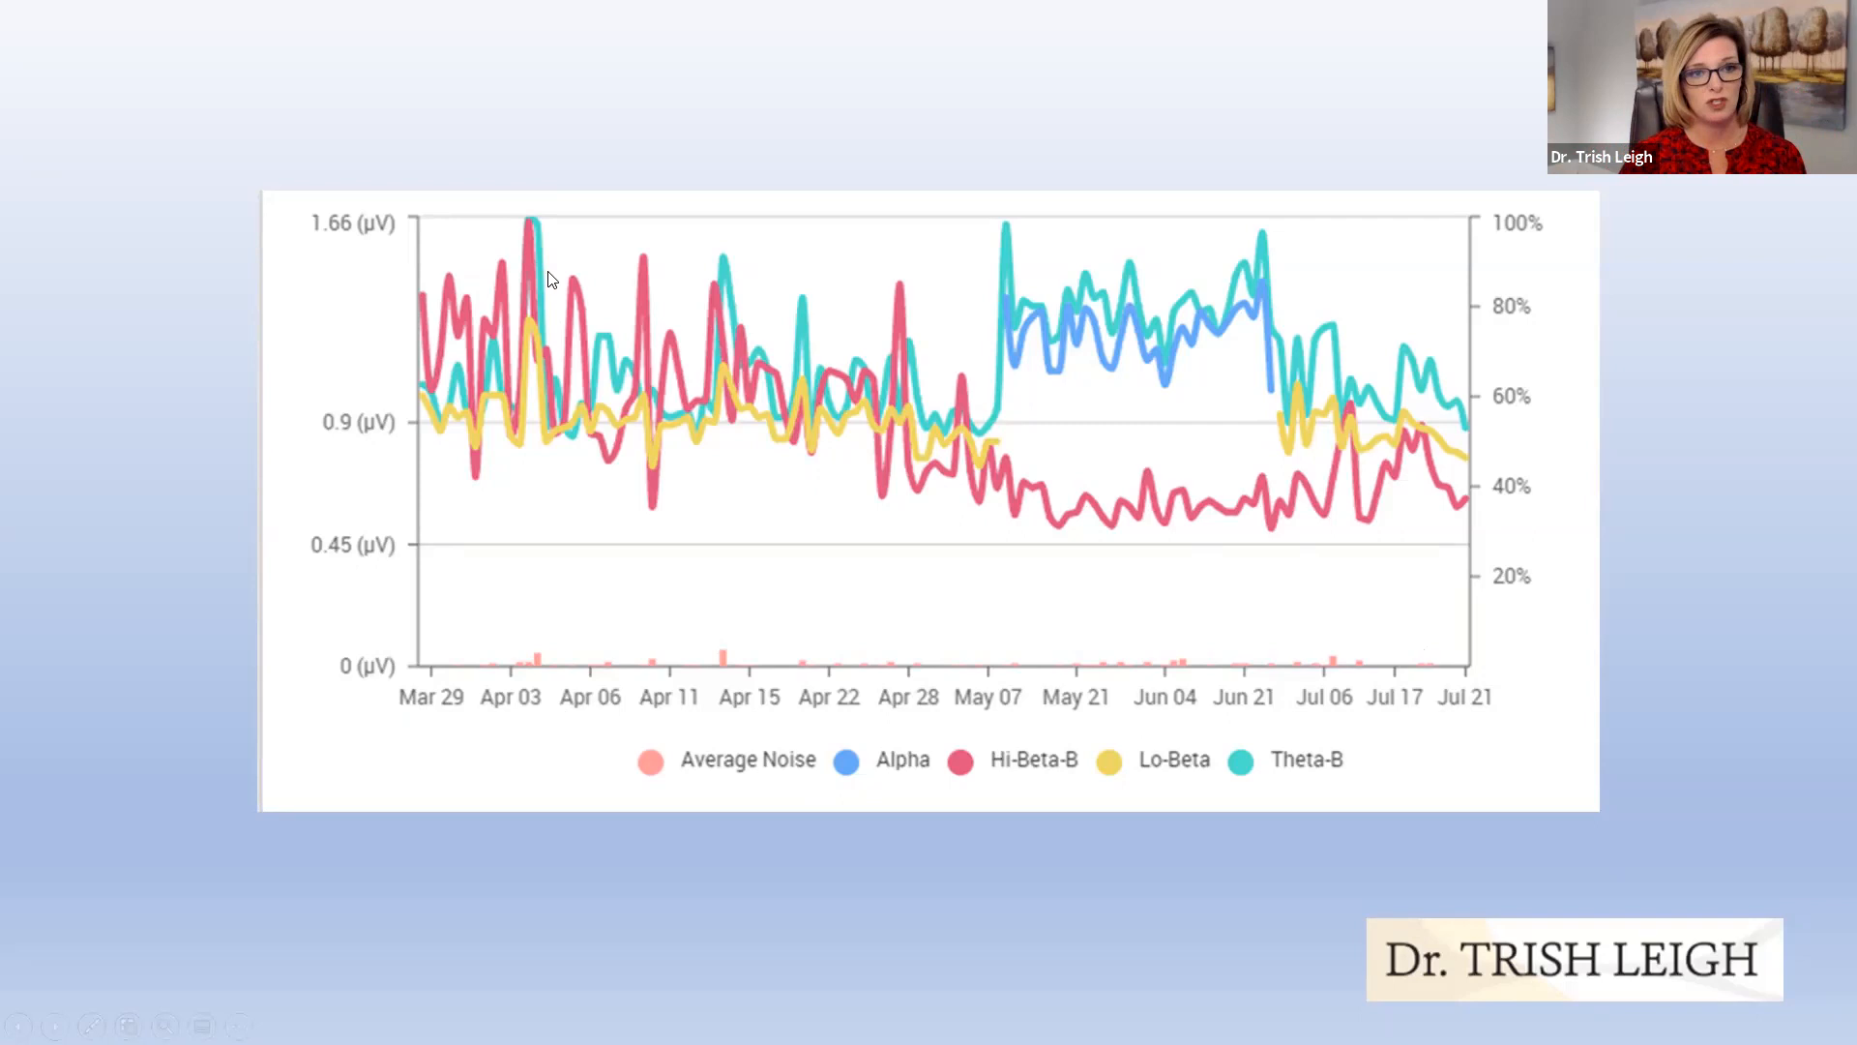
mouse_move(1060, 500)
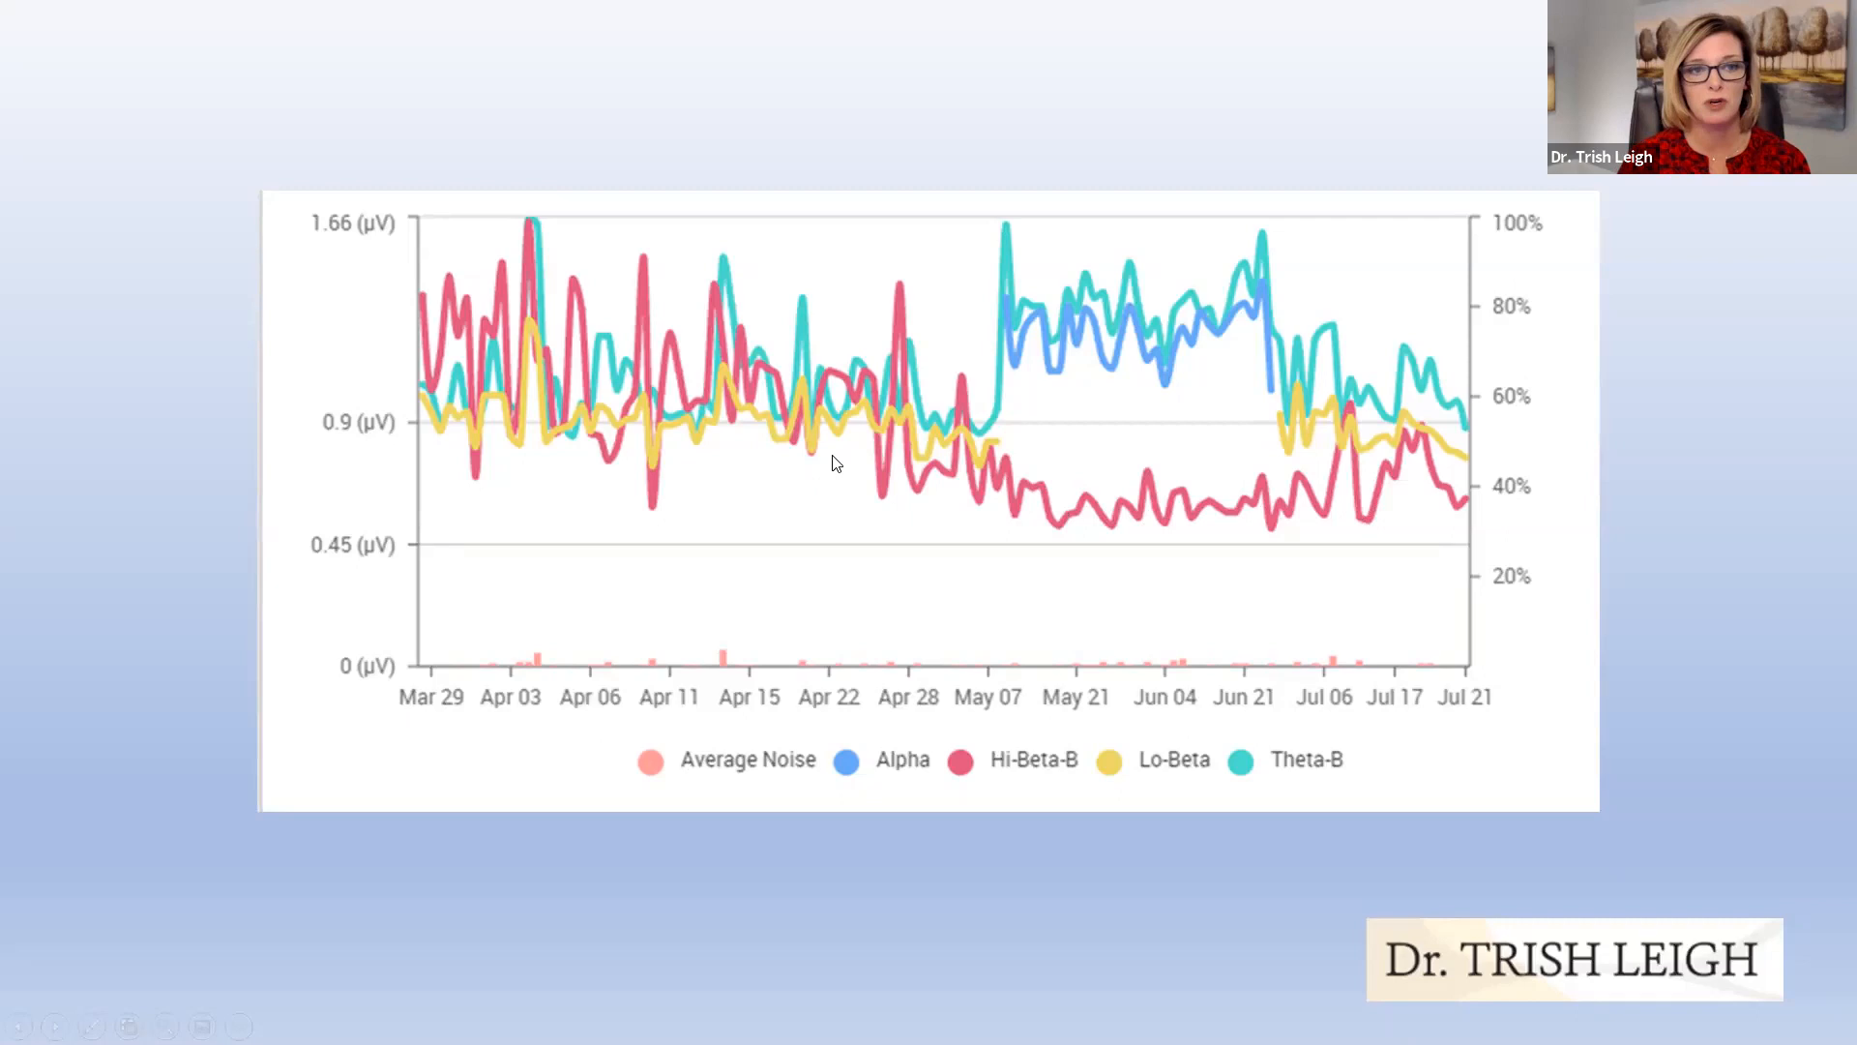
mouse_move(1166, 273)
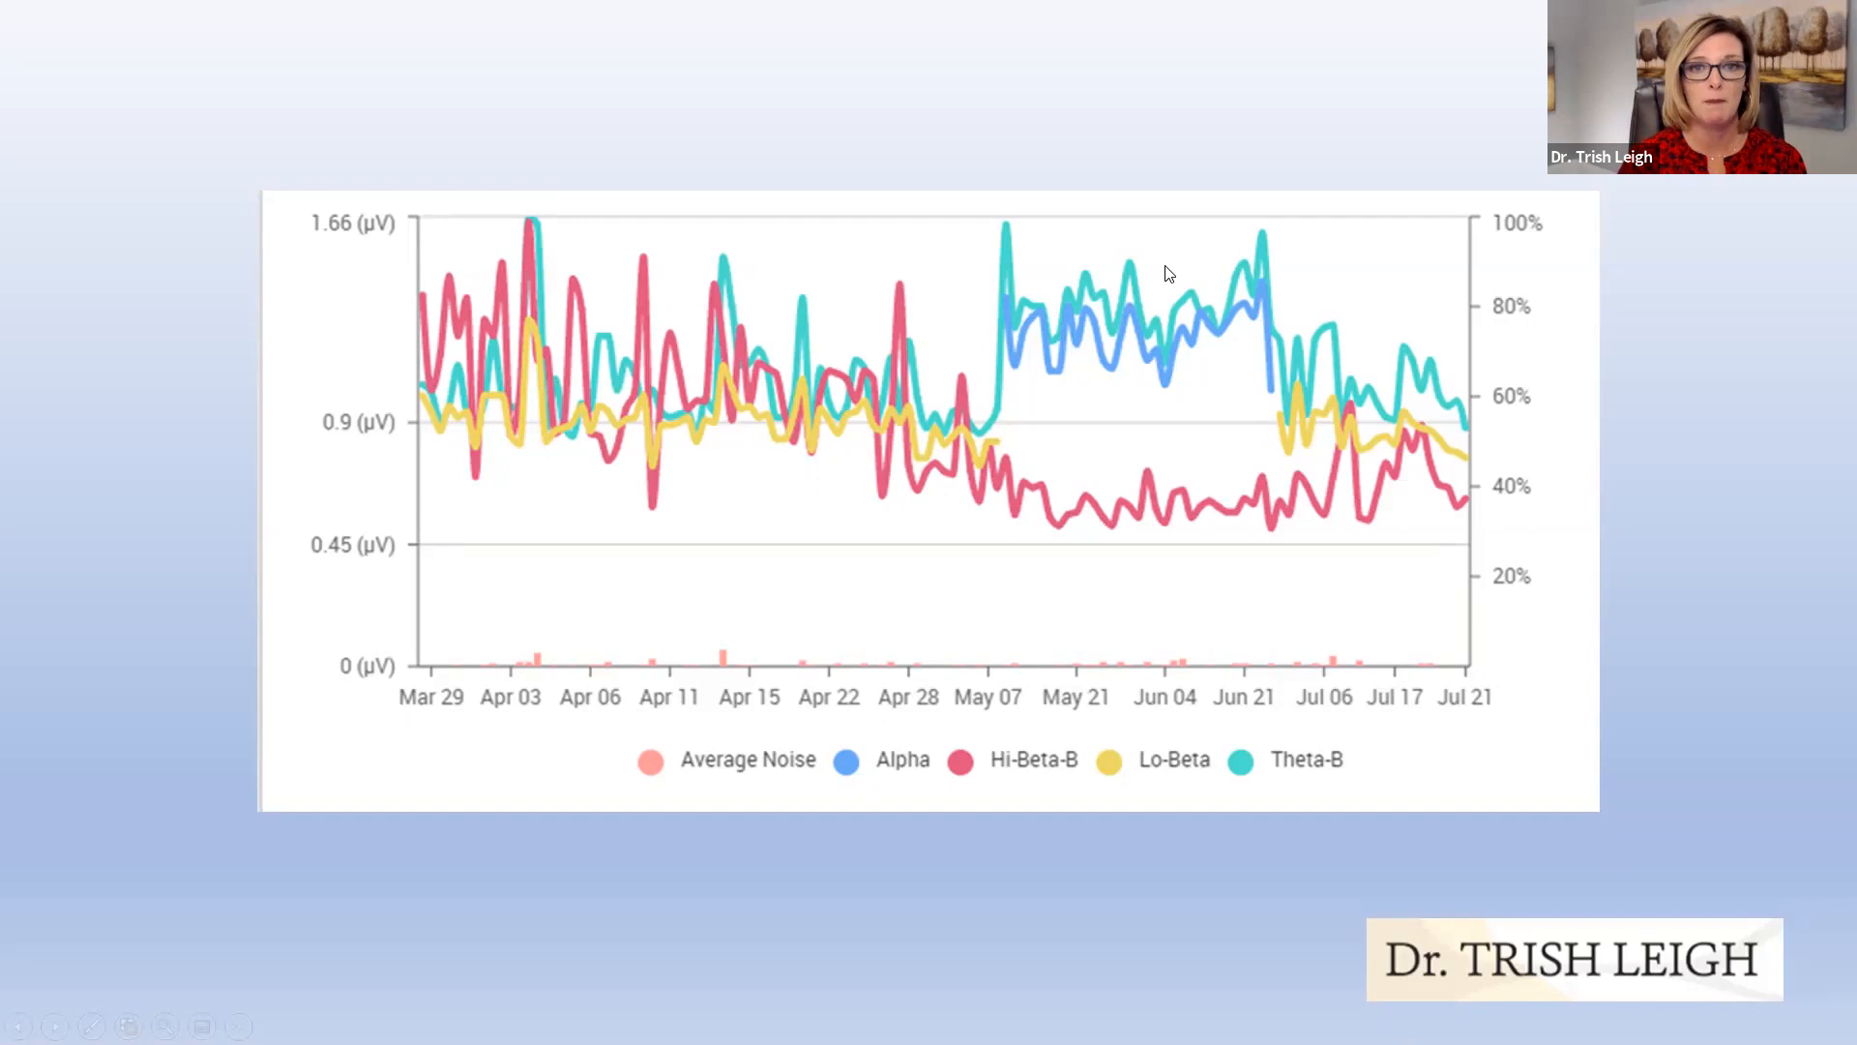
mouse_move(1010, 358)
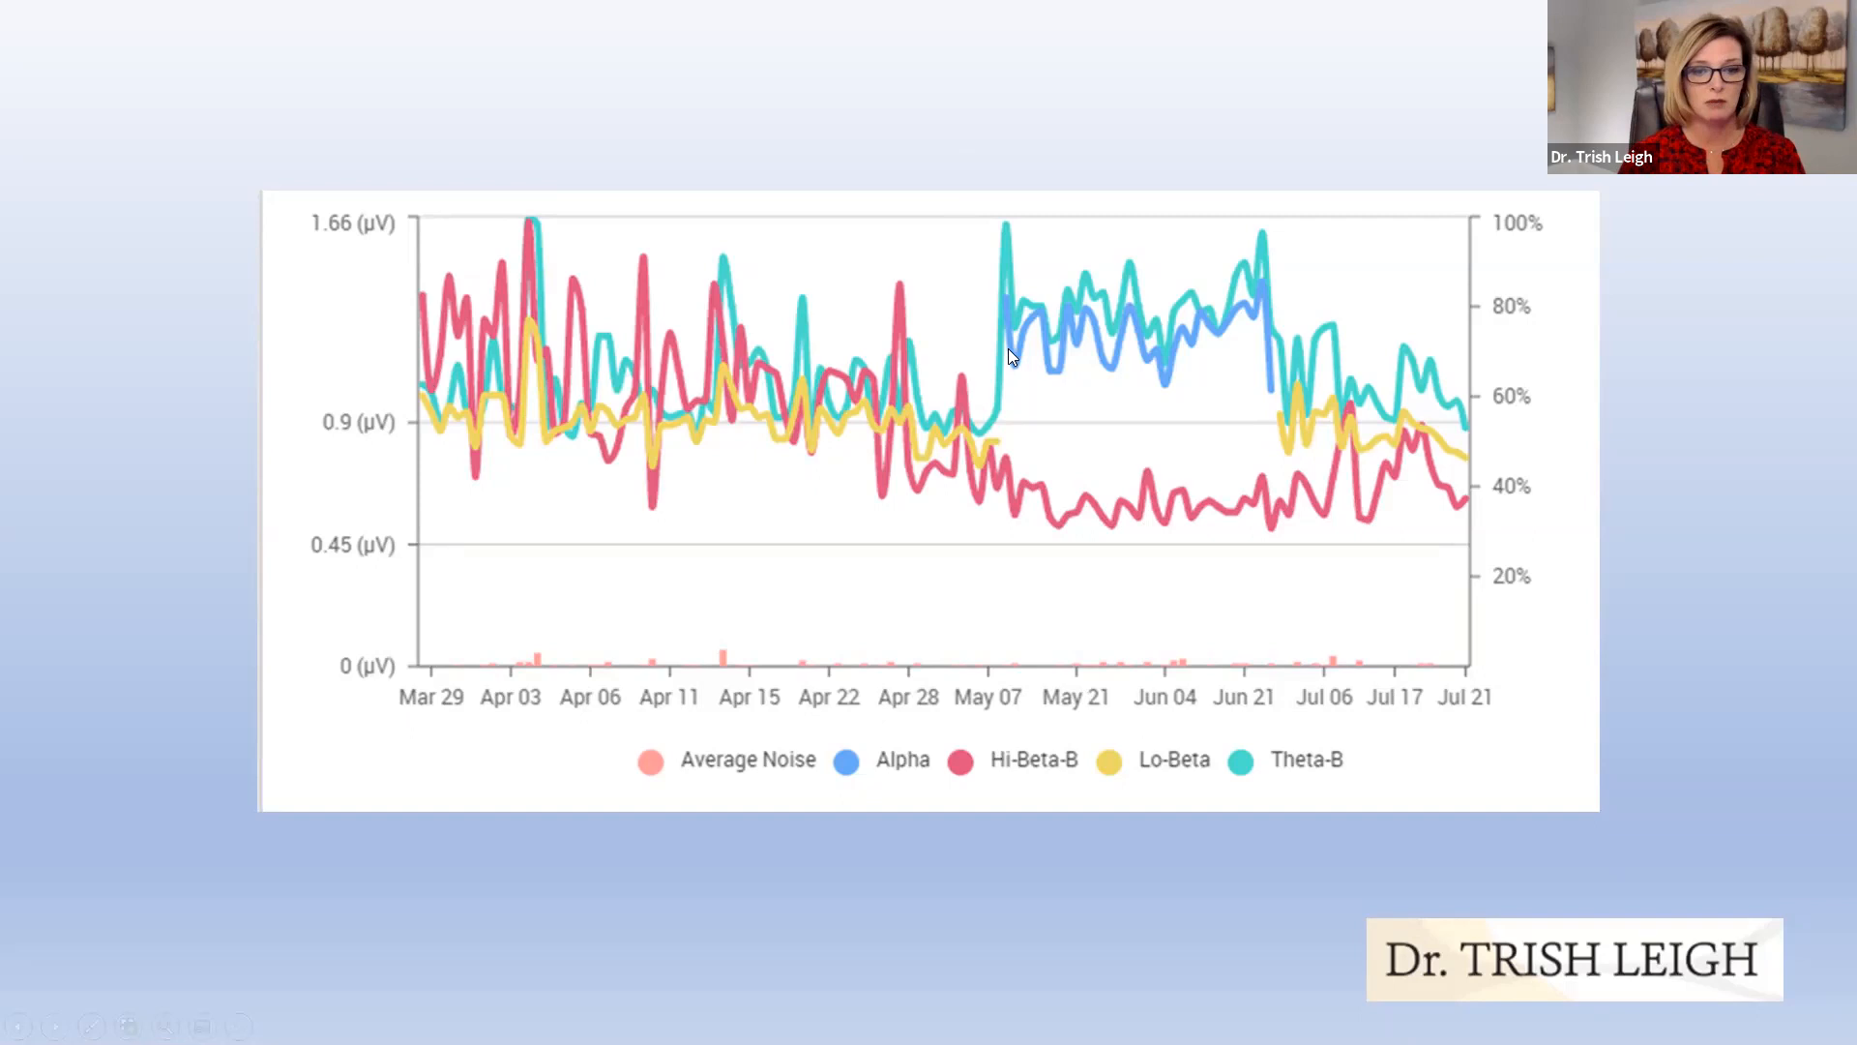
mouse_move(1161, 432)
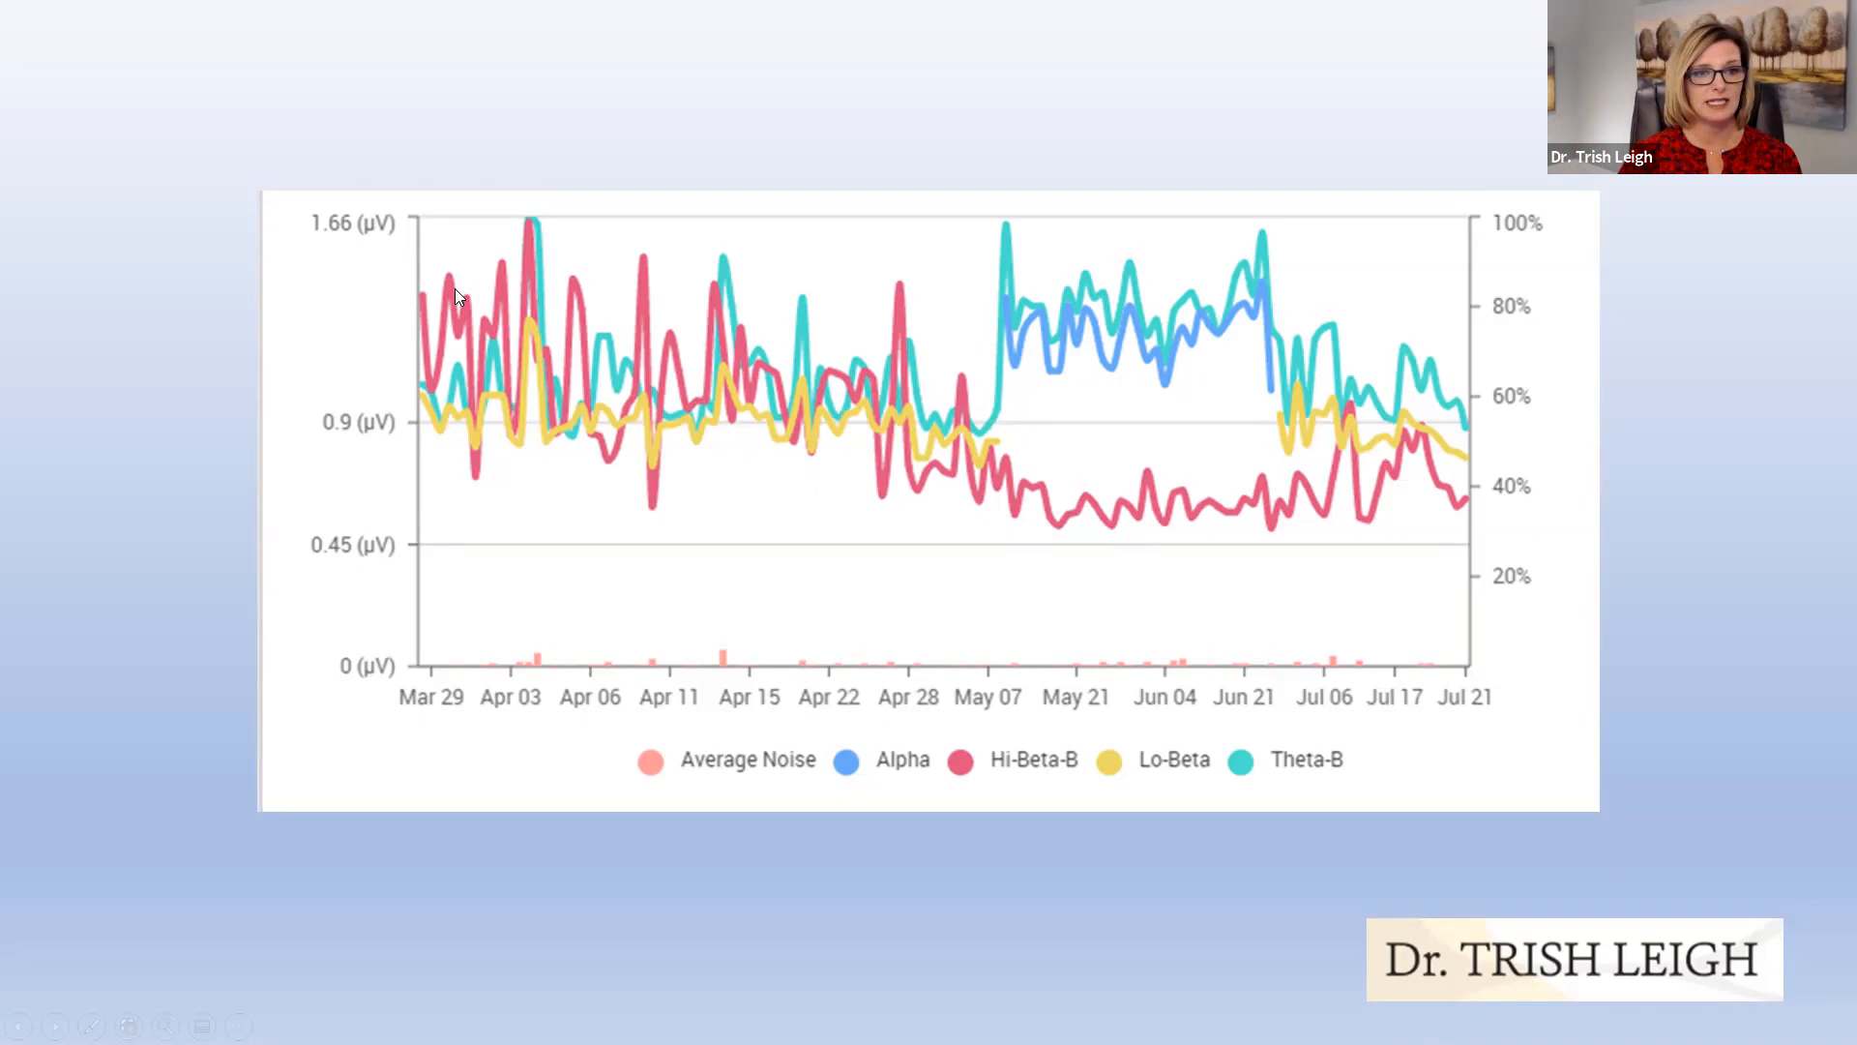
mouse_move(1027, 528)
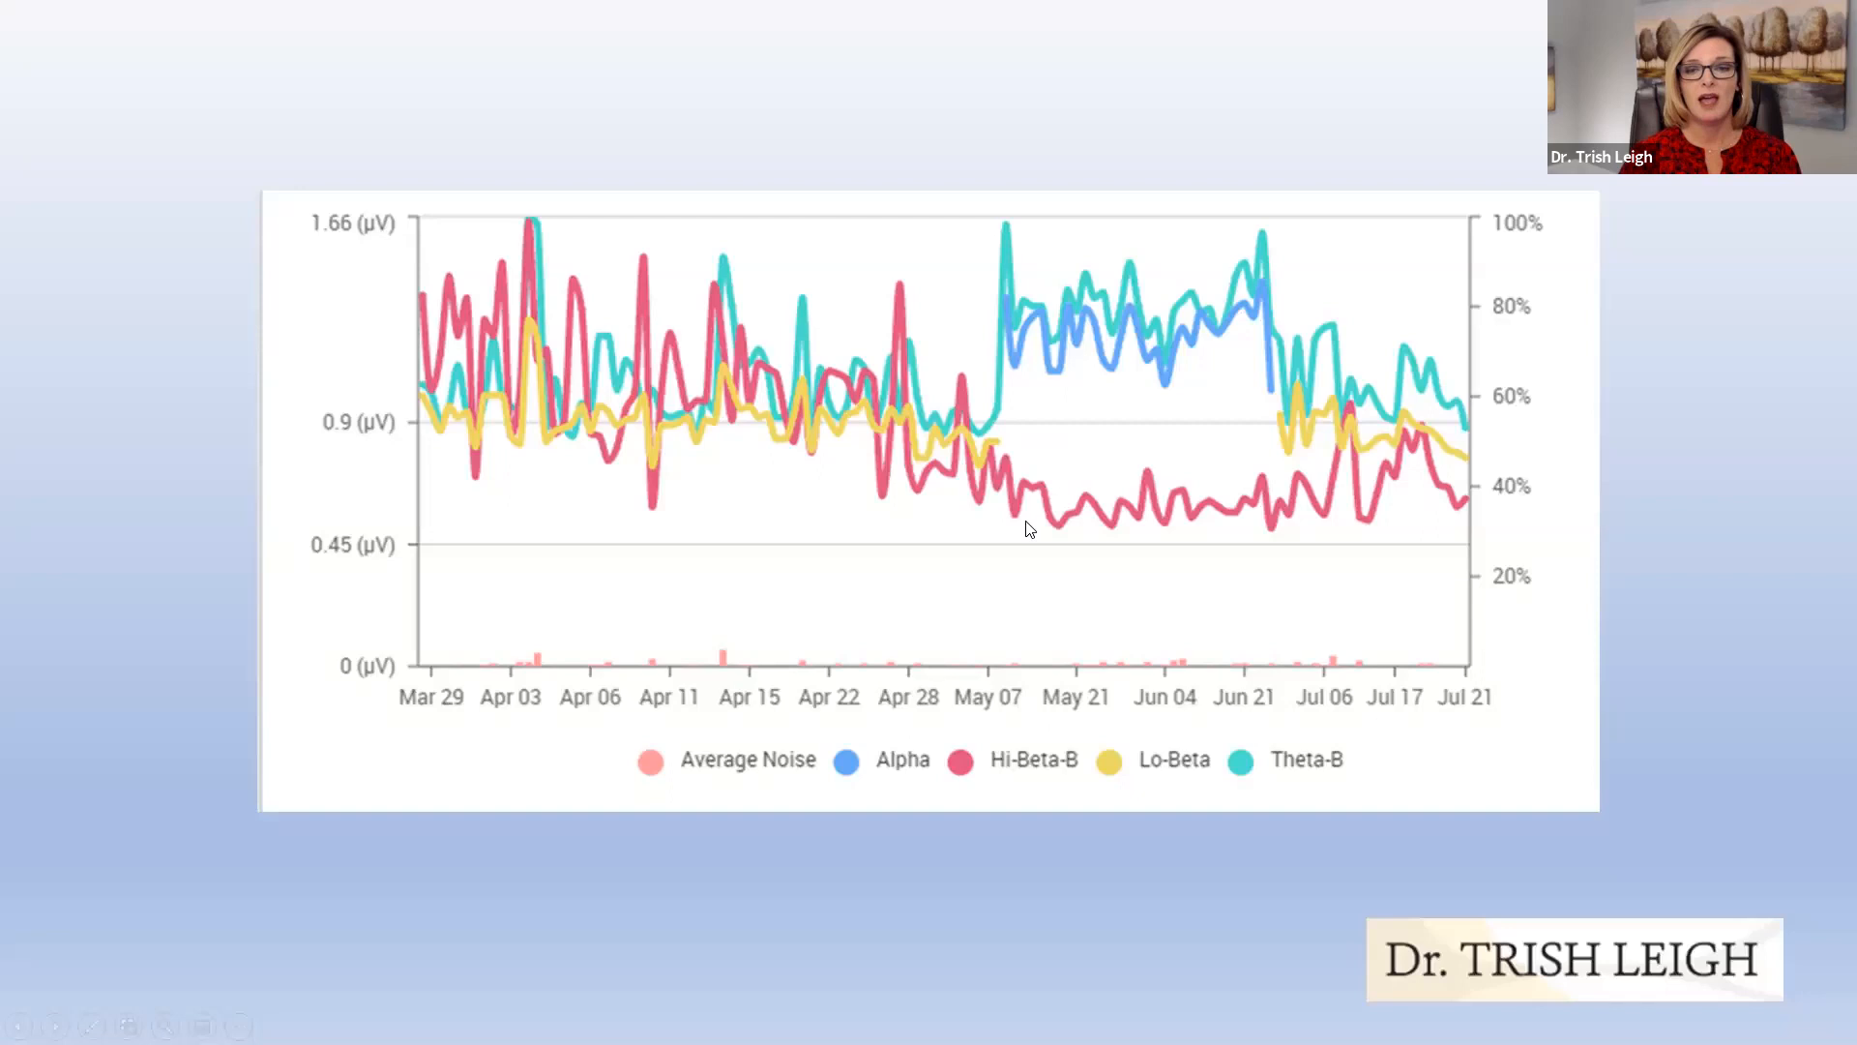
mouse_move(1081, 528)
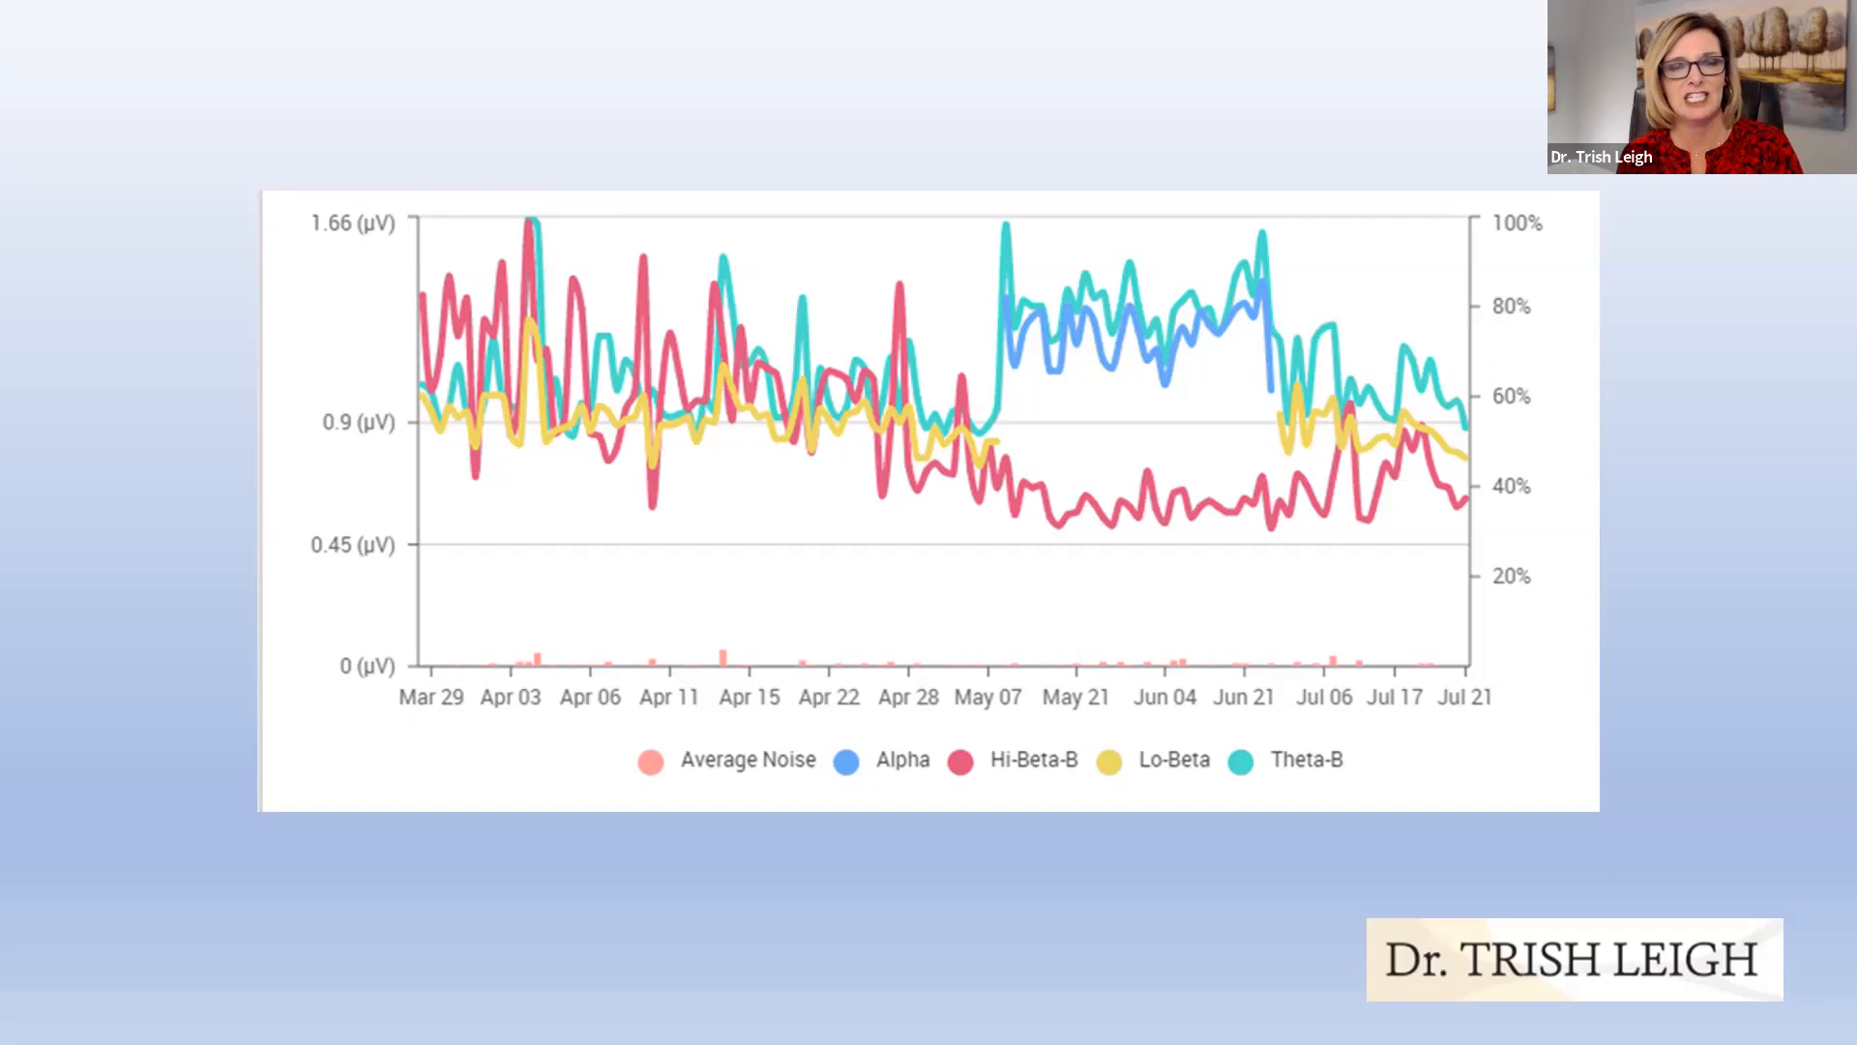
mouse_move(563, 10)
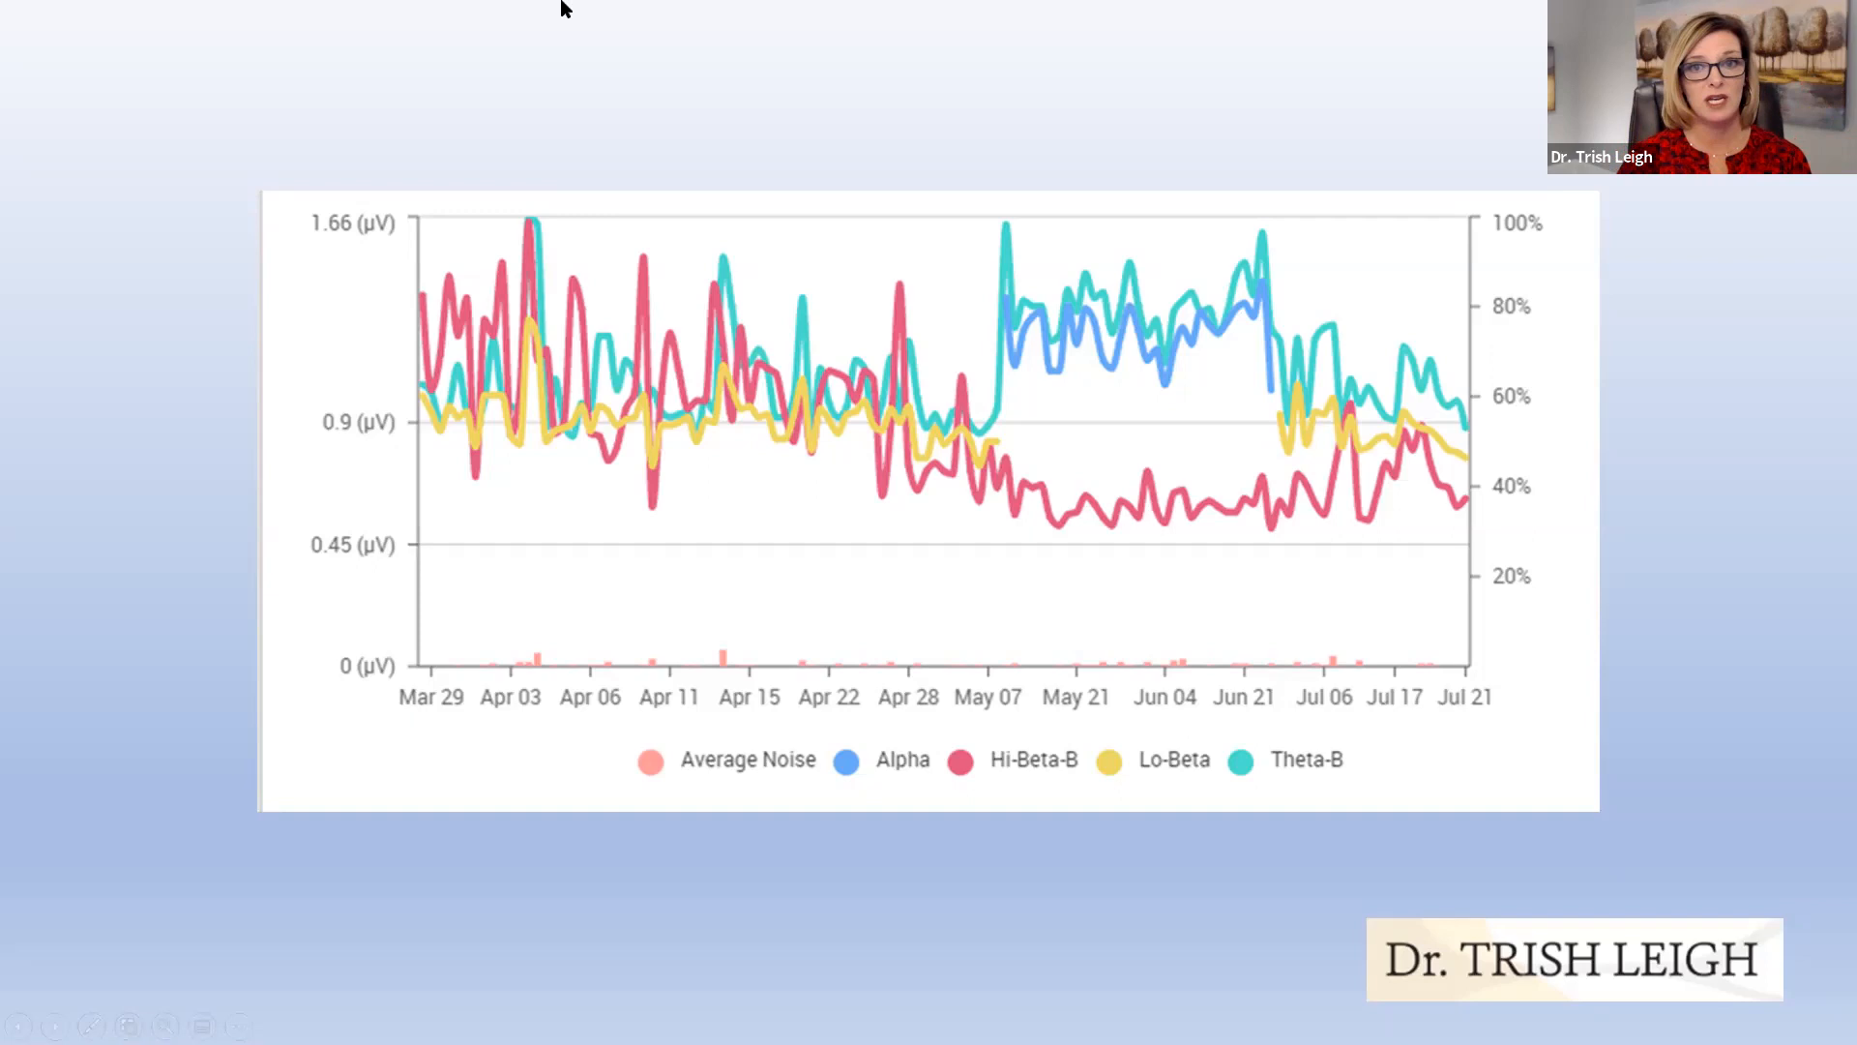
mouse_move(859, 315)
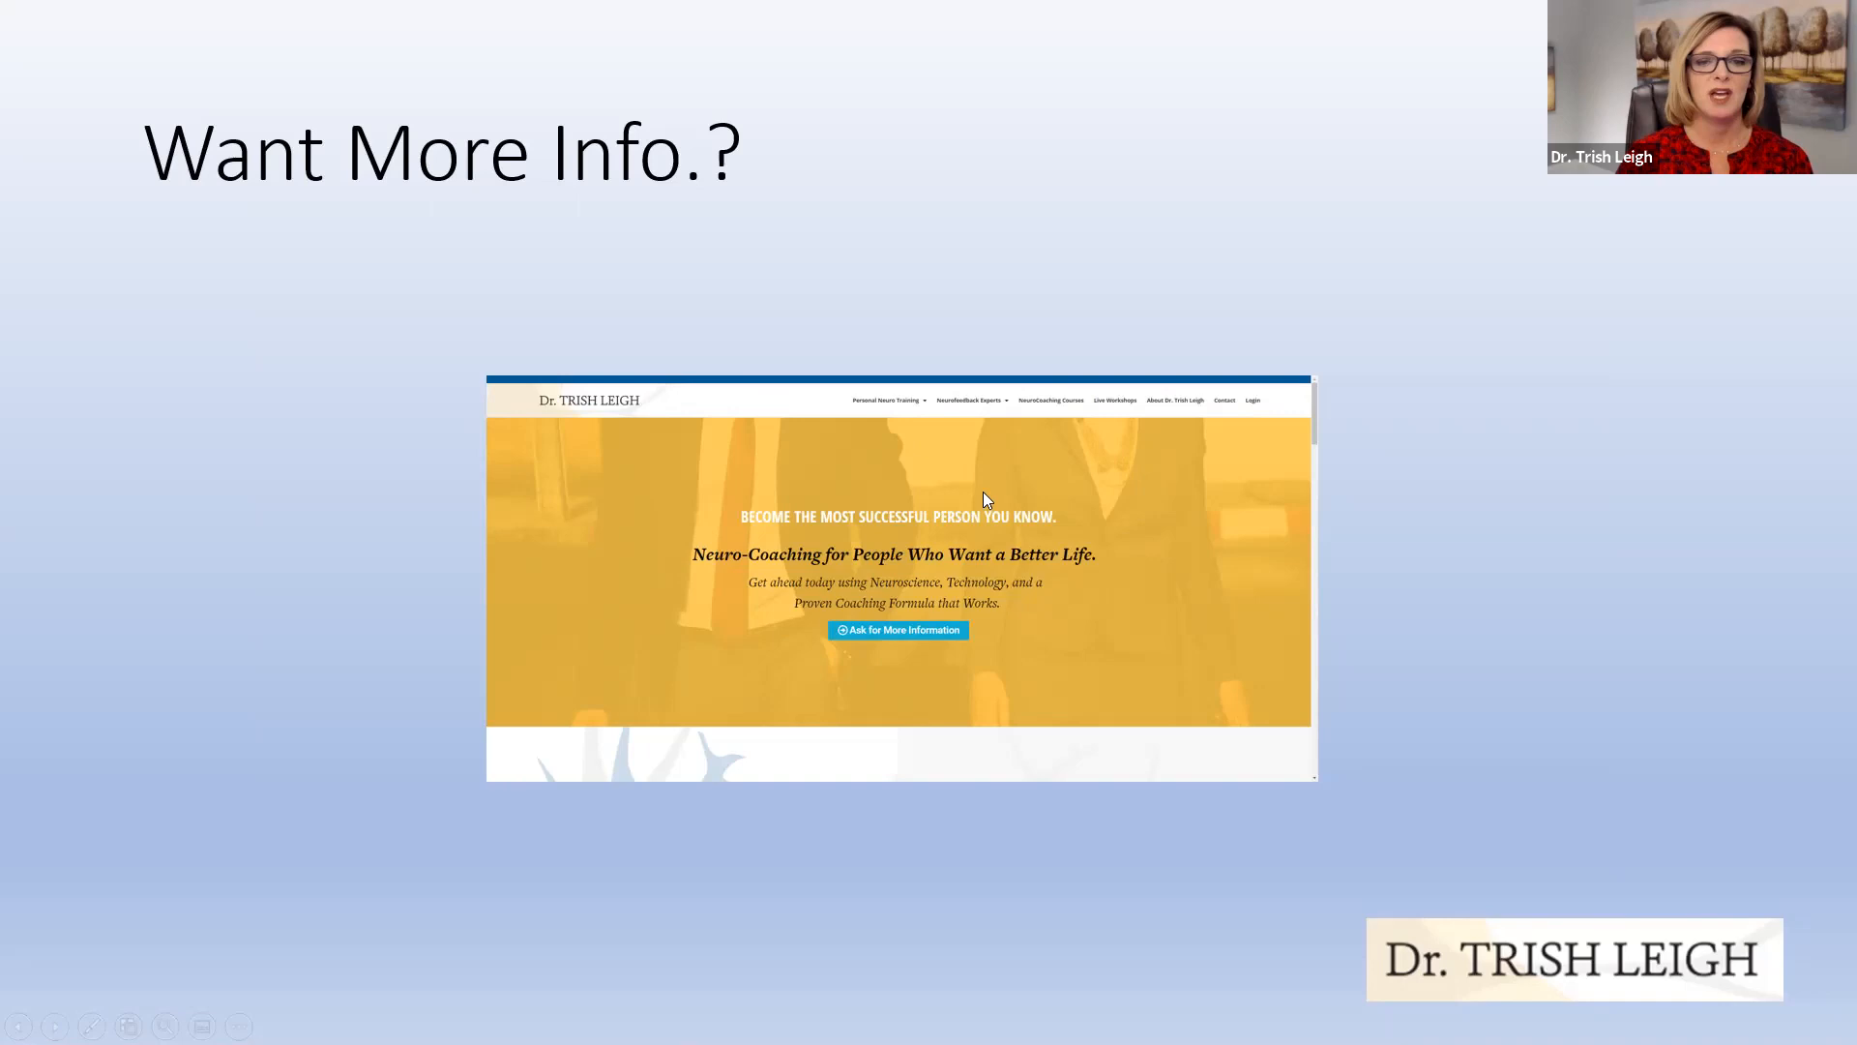
mouse_move(1175, 476)
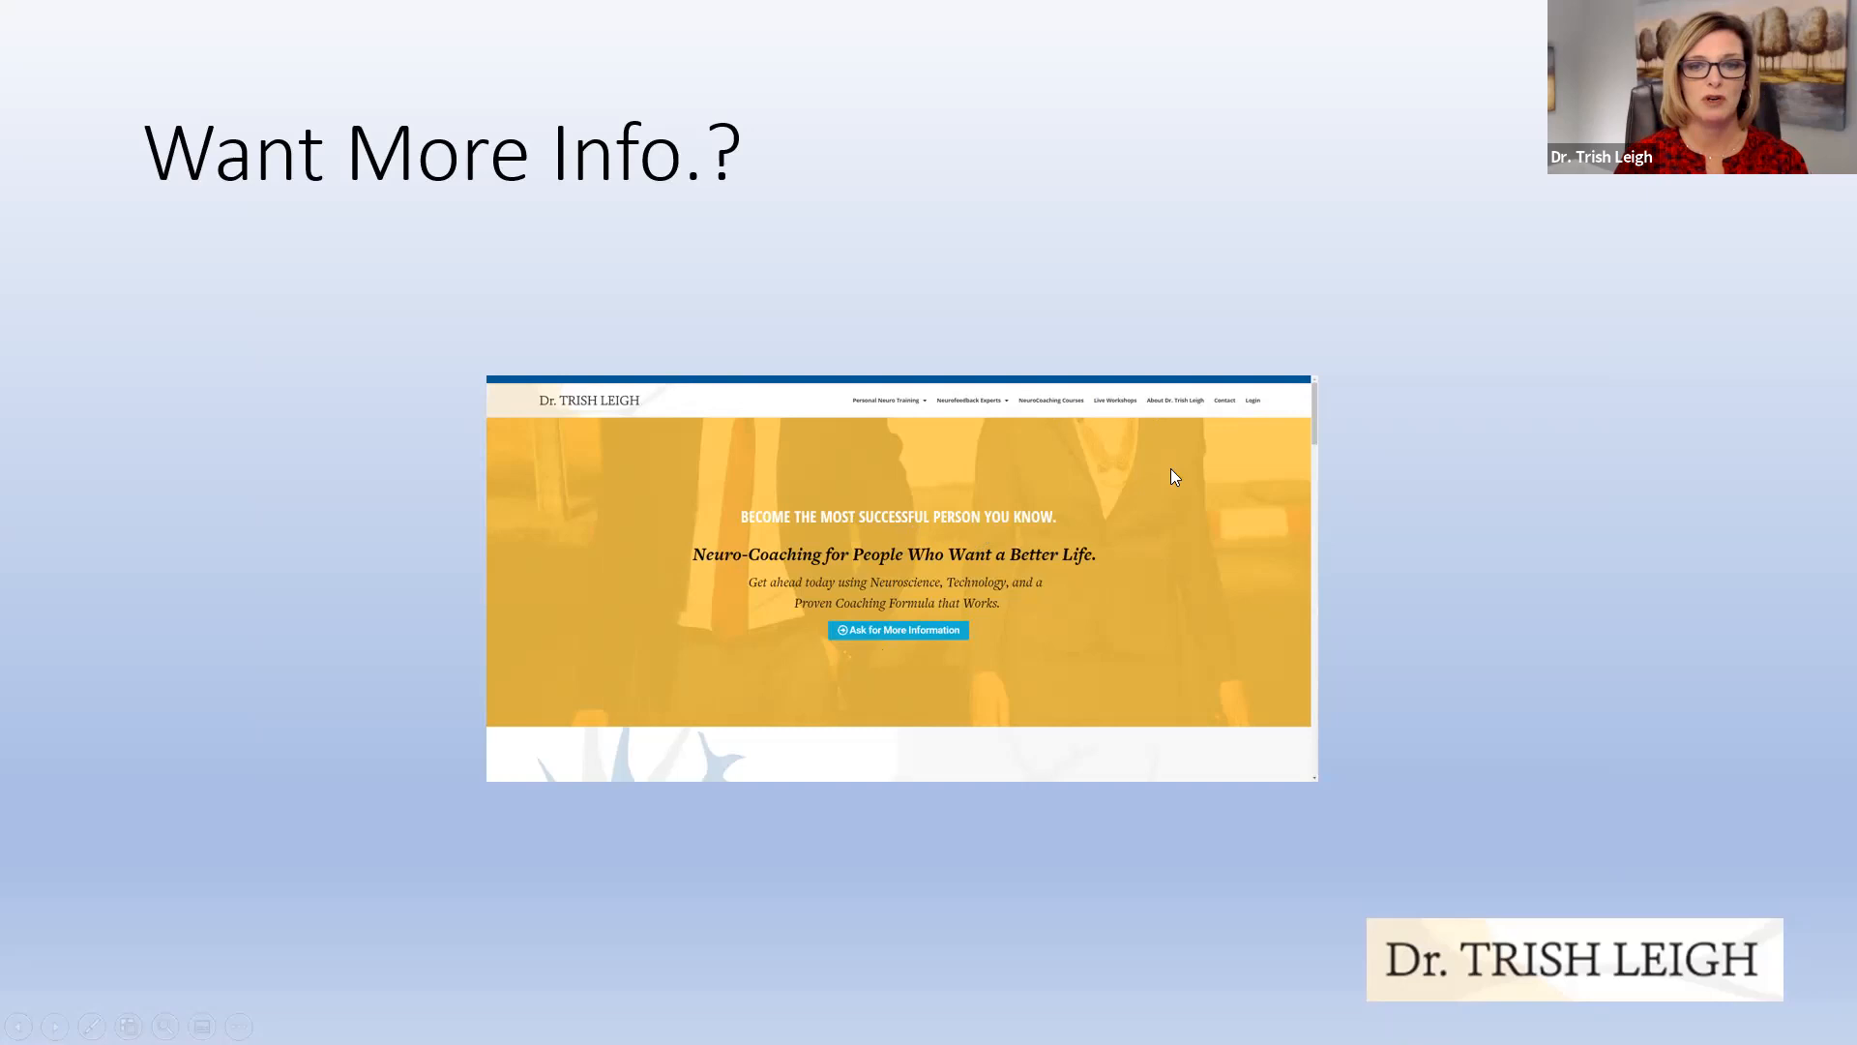